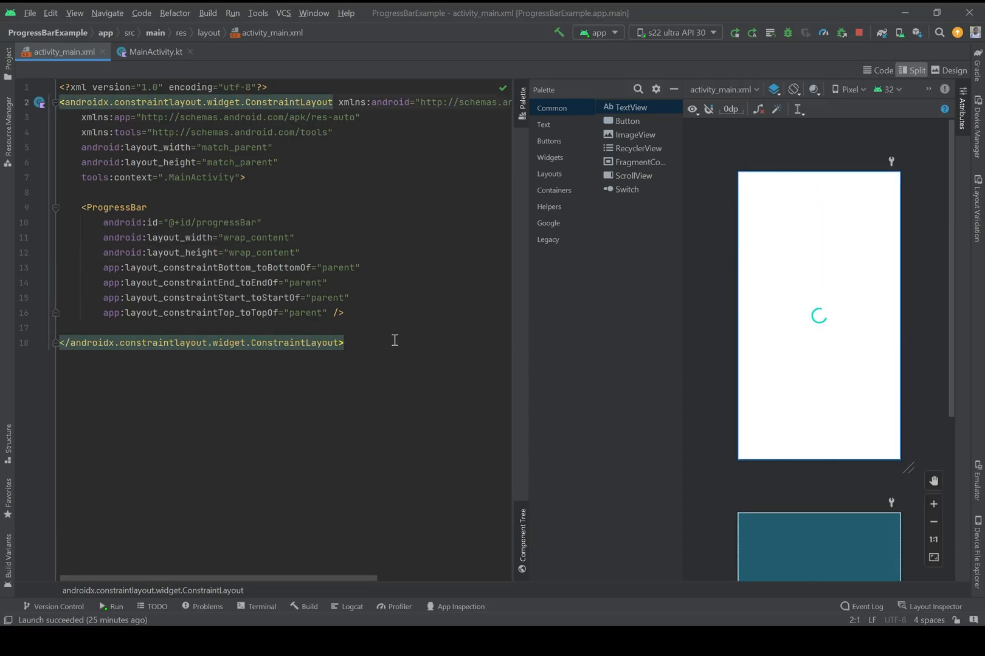
pyautogui.click(818, 316)
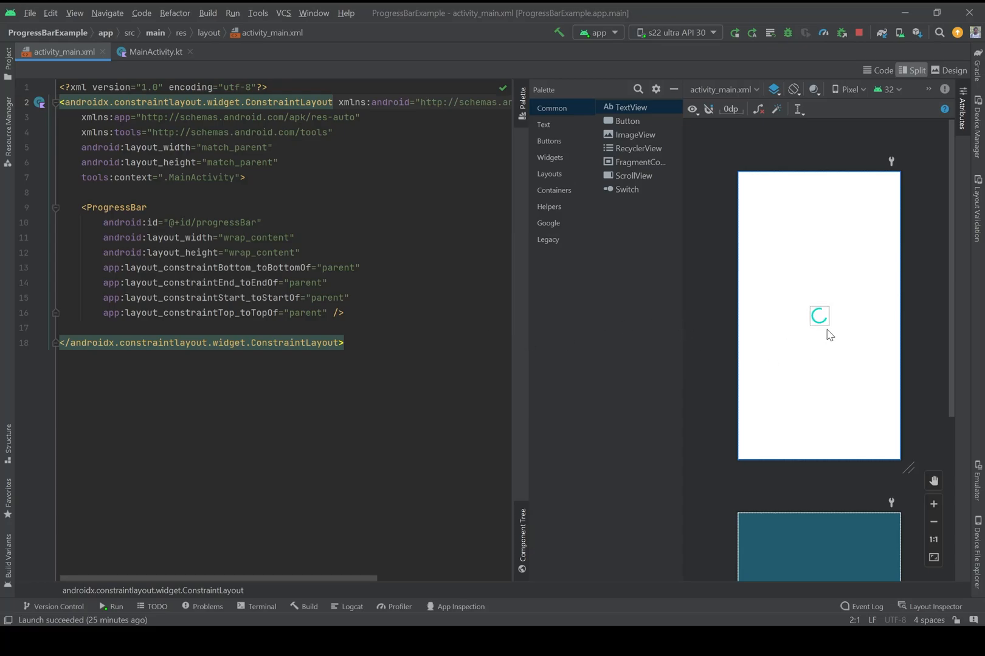
pyautogui.moveTo(368, 259)
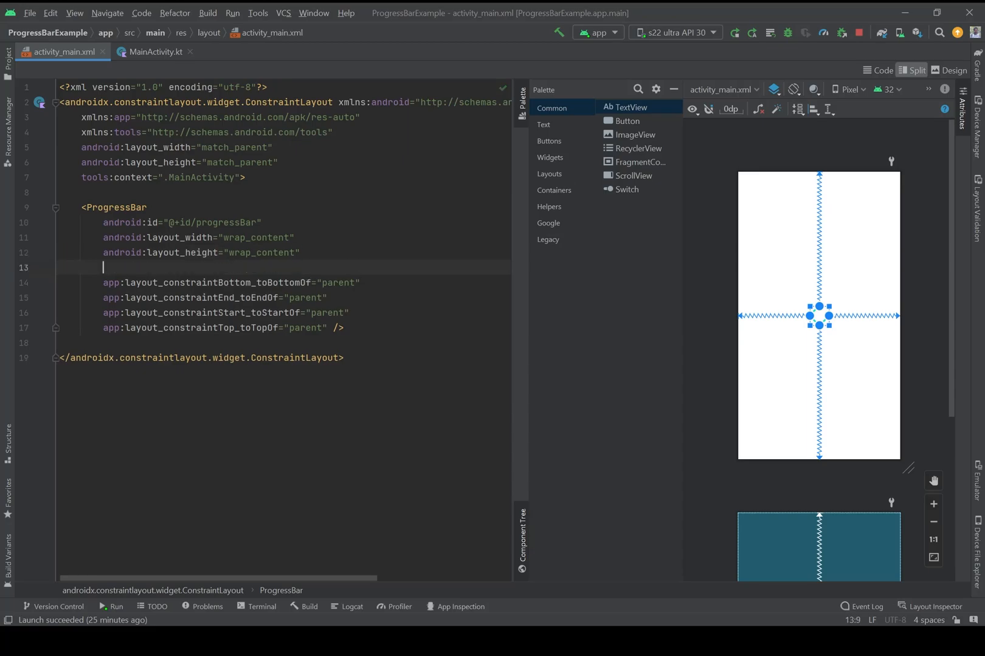
pyautogui.write('style="')
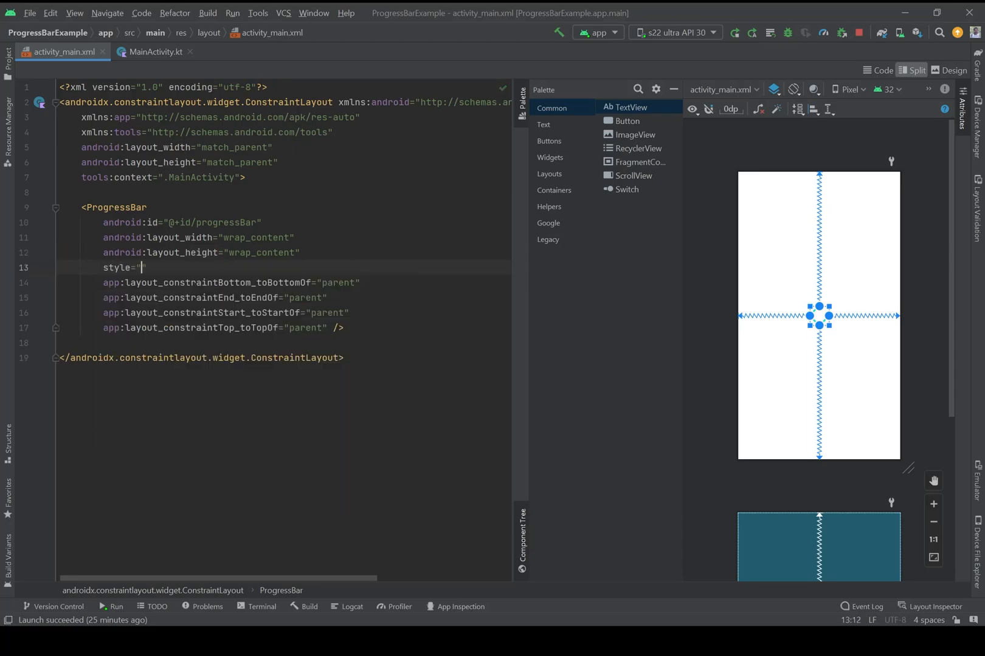
pyautogui.write('ho')
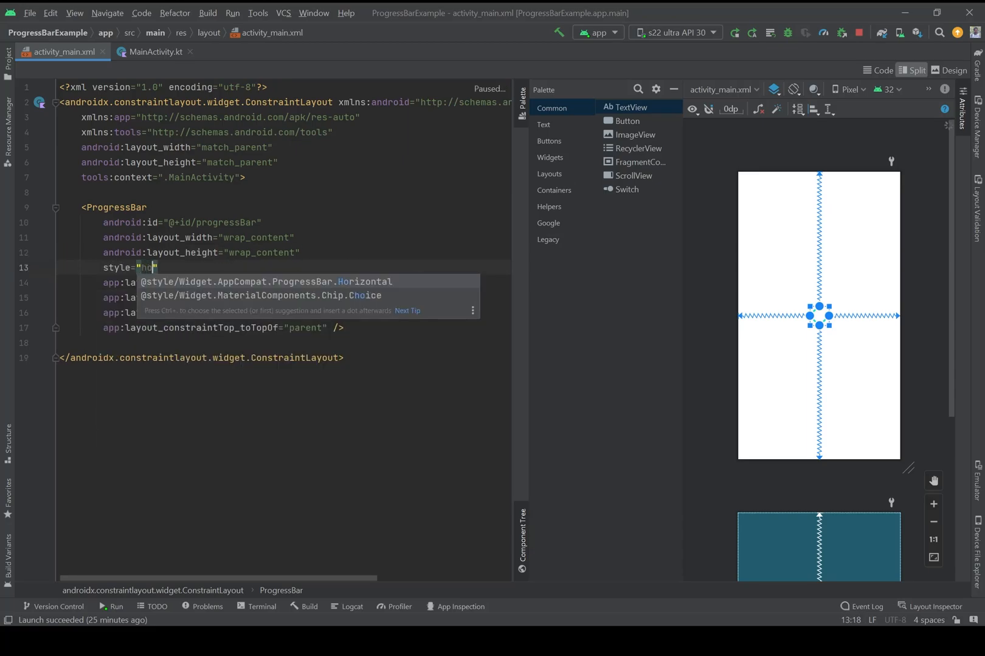
pyautogui.moveTo(232, 286)
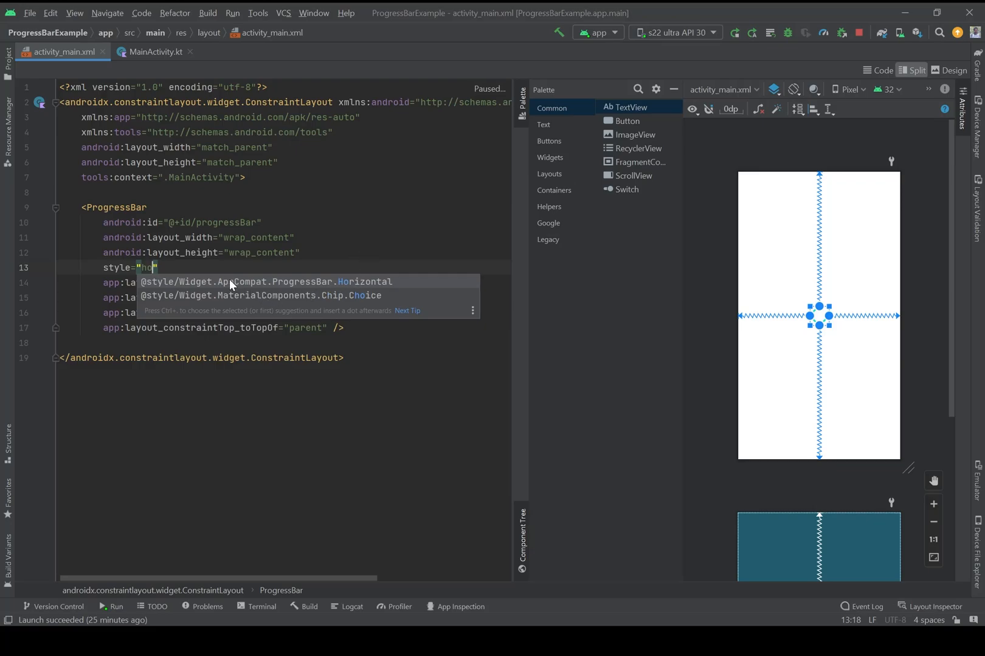
pyautogui.click(267, 281)
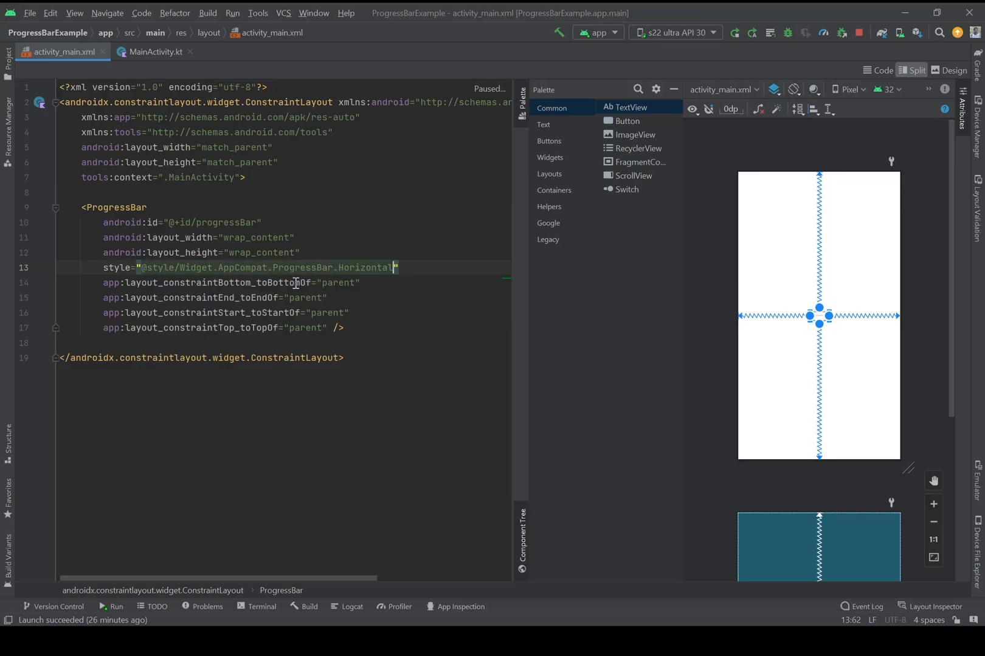
pyautogui.click(795, 350)
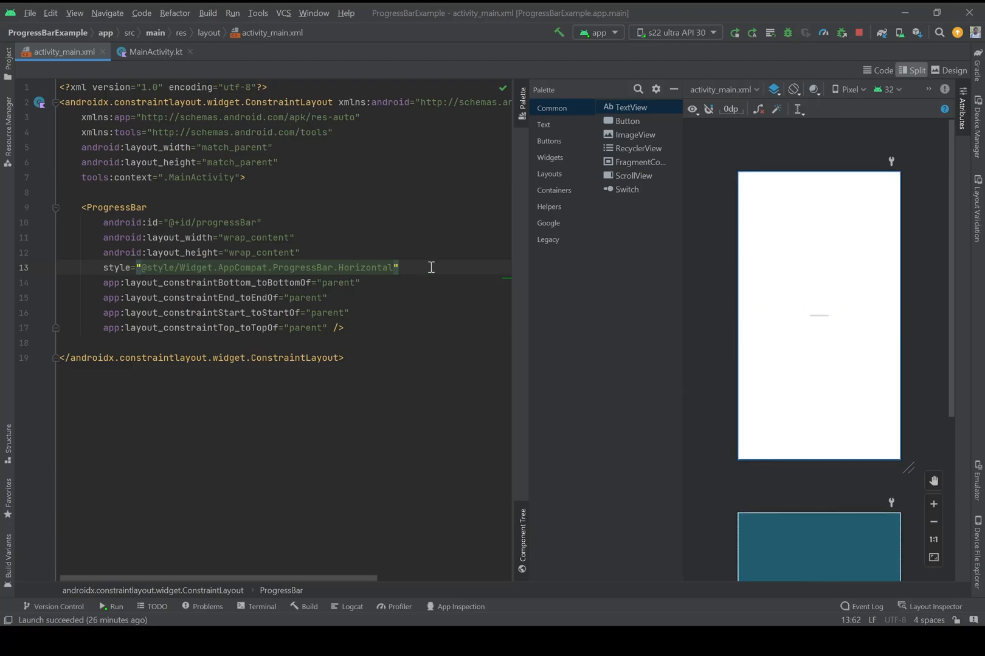
pyautogui.click(819, 315)
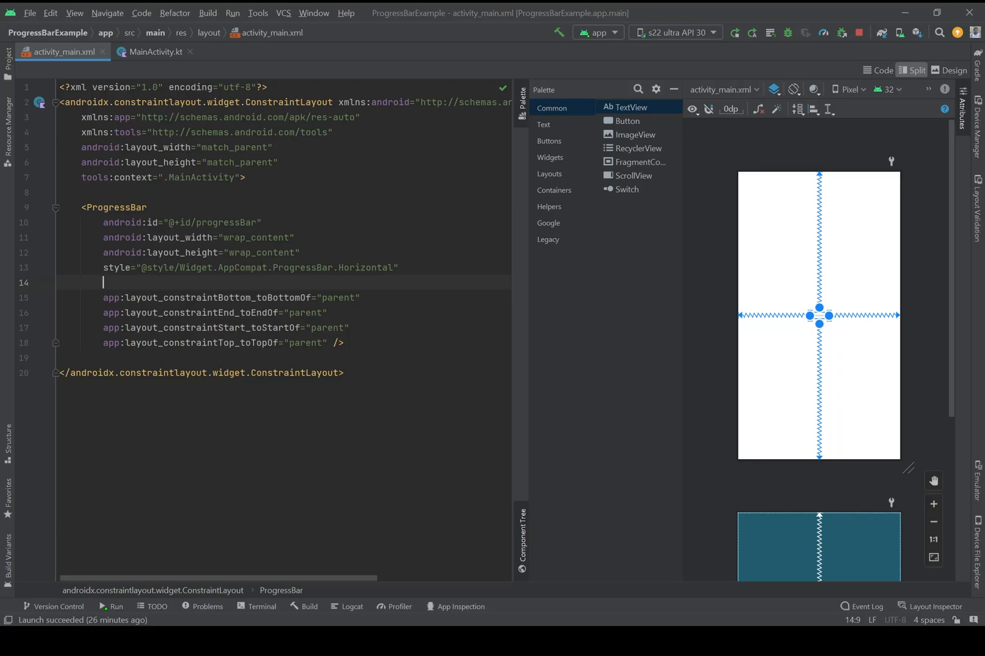
# Add android:scaleY="4" and android:scaleX="8" to the ProgressBar
pyautogui.write('scaleY="4')
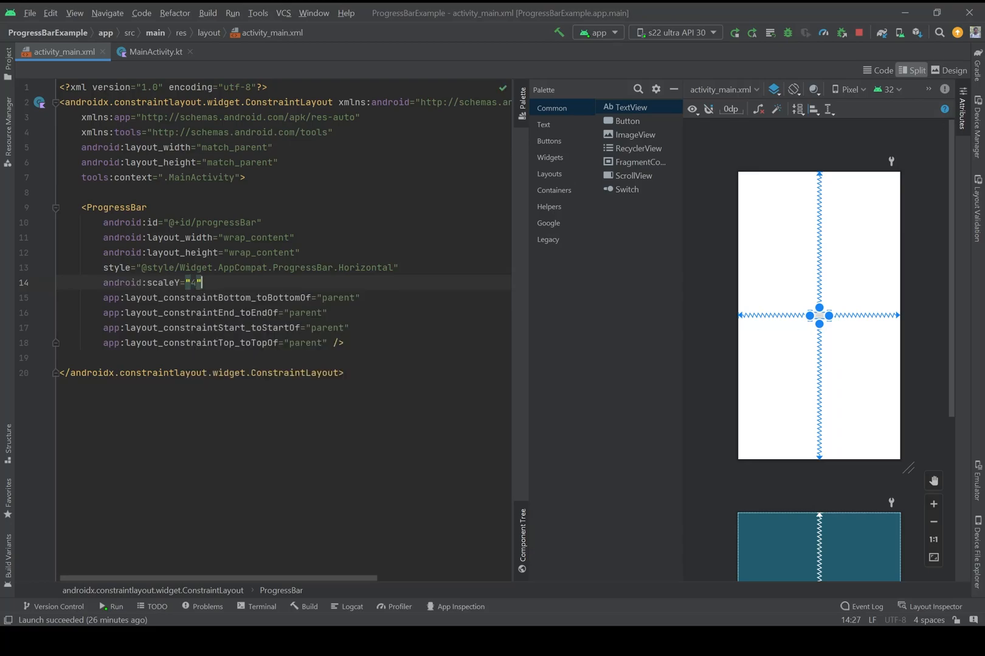
pyautogui.write('scaleX="8')
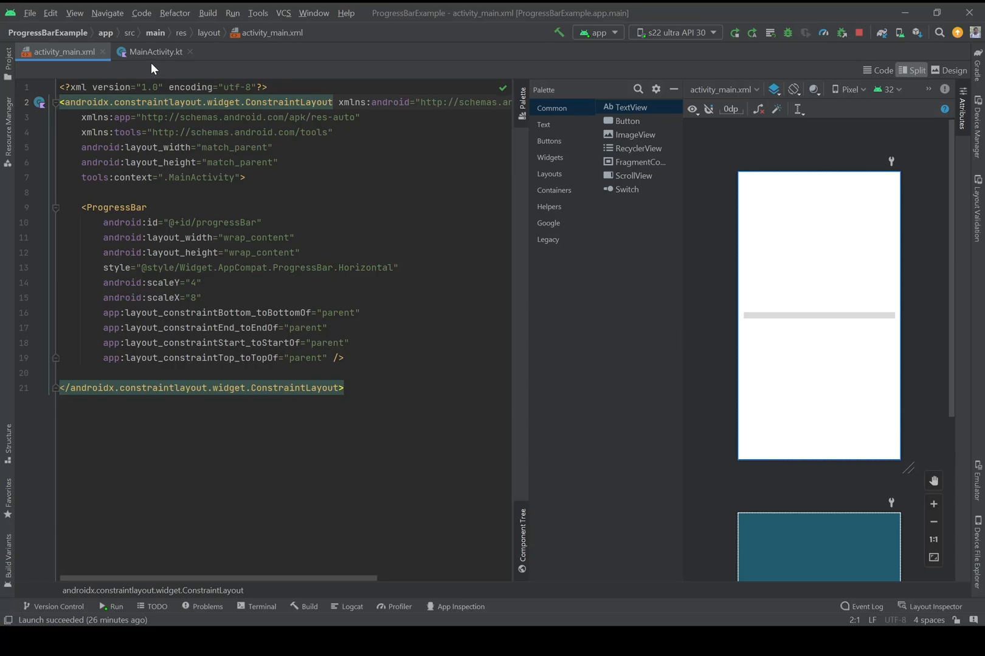
# Switch to MainActivity.kt and add blank lines below the pBar findViewById line
pyautogui.click(155, 52)
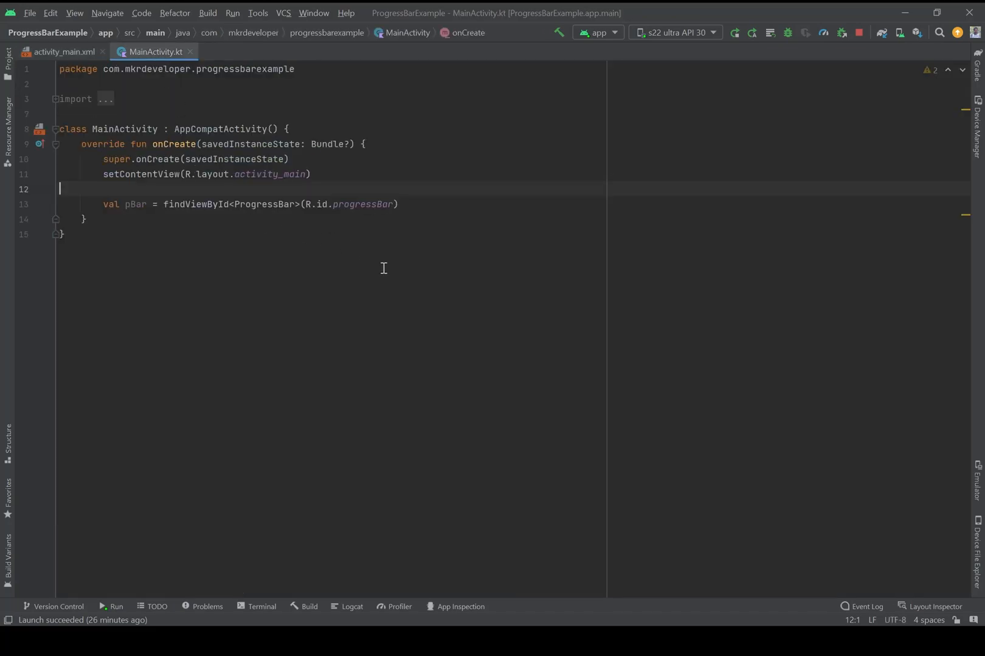
pyautogui.moveTo(167, 217)
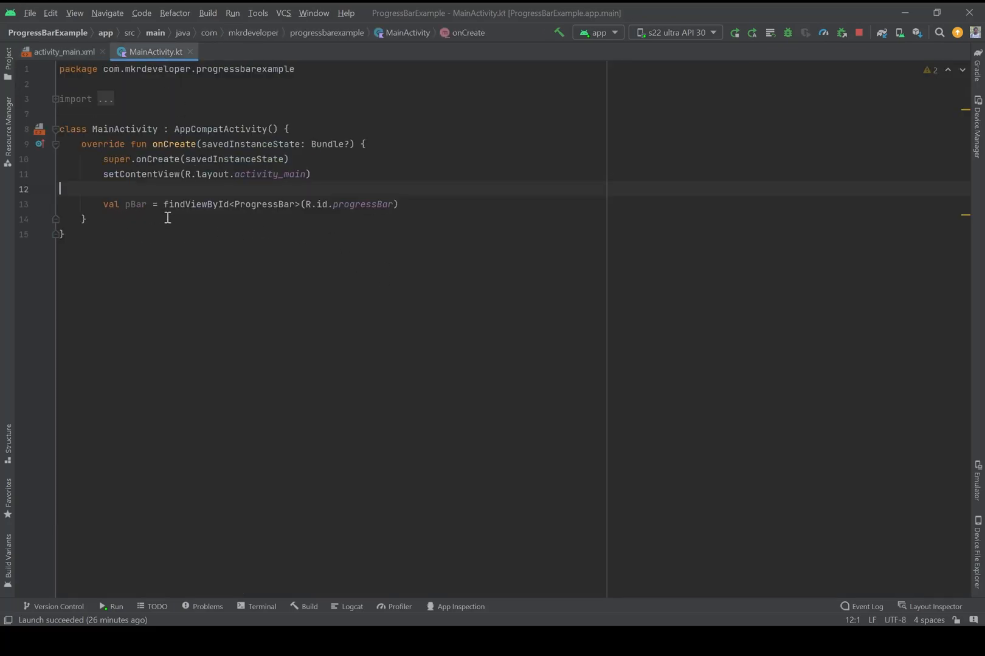
pyautogui.click(398, 205)
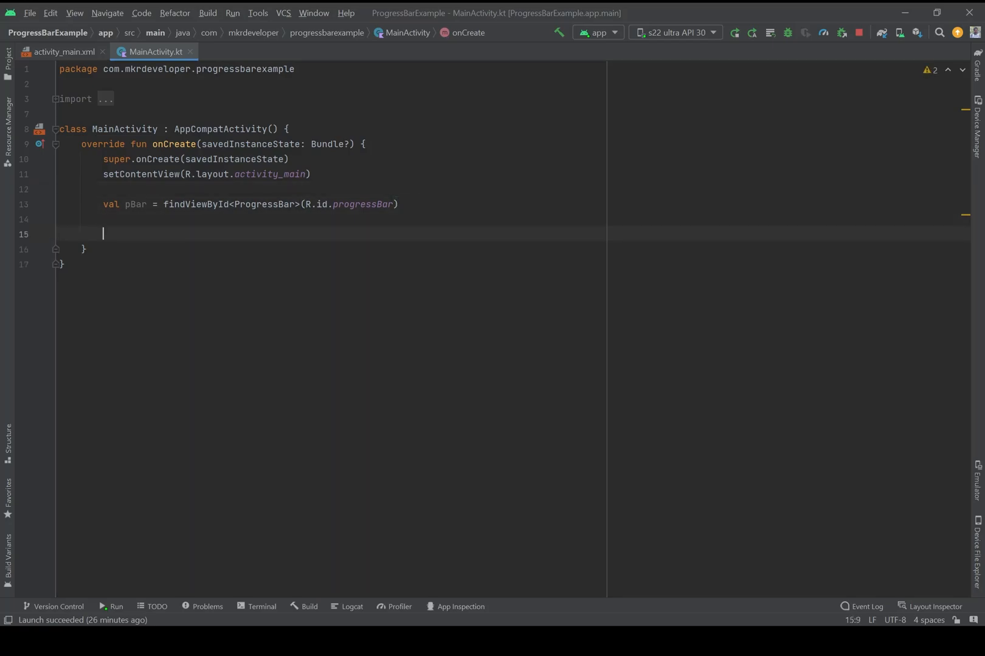
pyautogui.moveTo(532, 467)
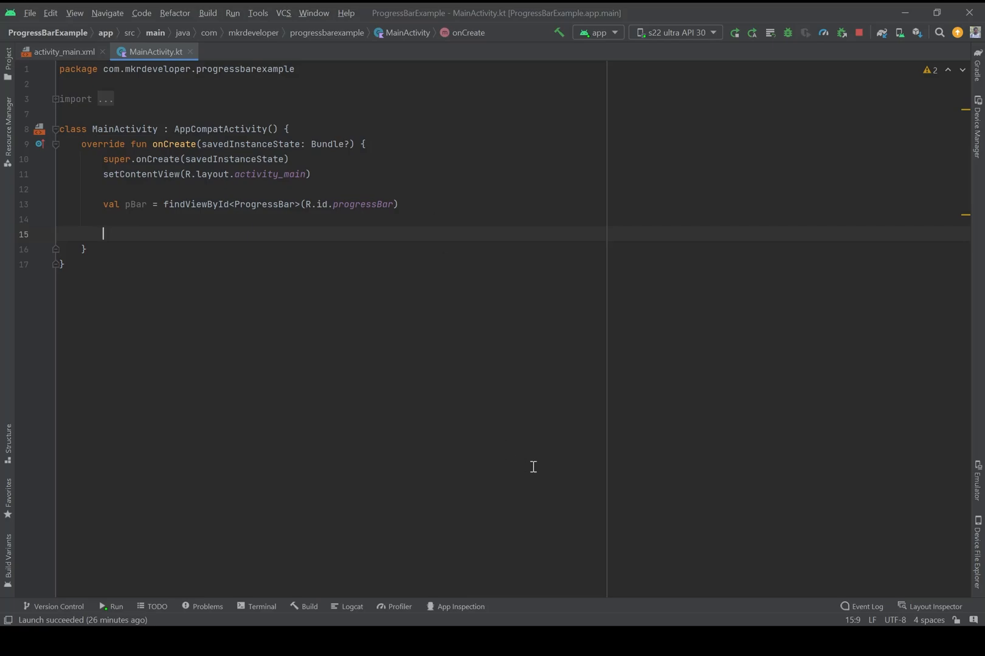
pyautogui.moveTo(607, 268)
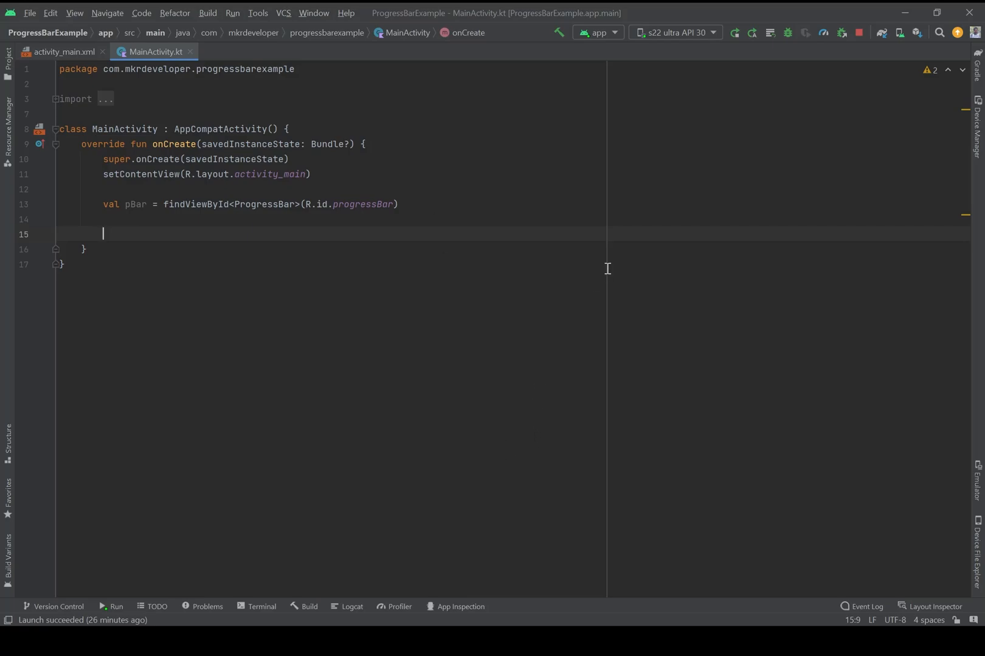
pyautogui.moveTo(741, 137)
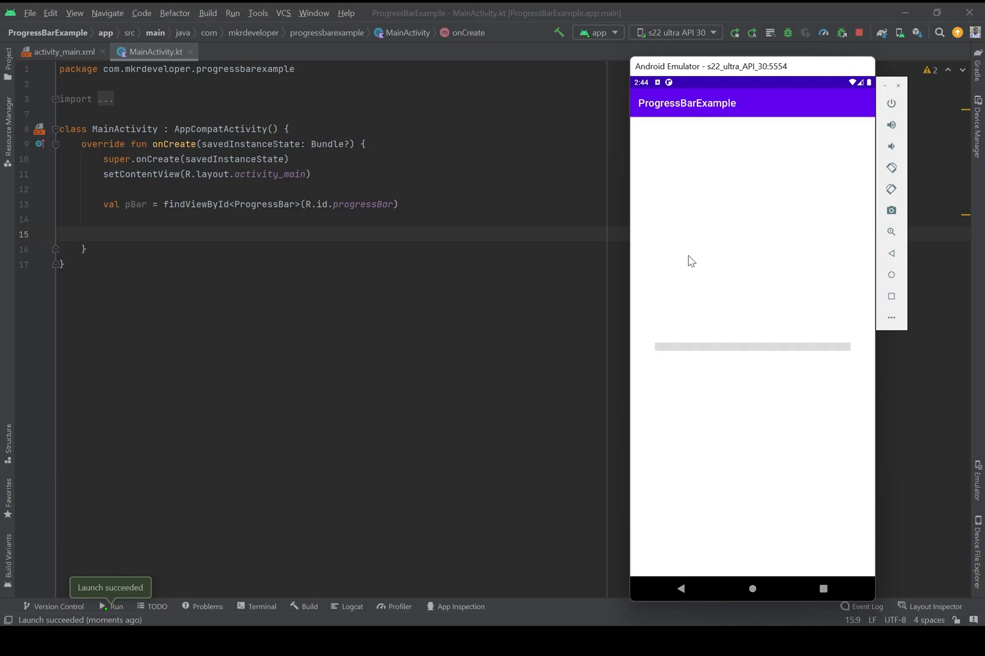
pyautogui.moveTo(665, 396)
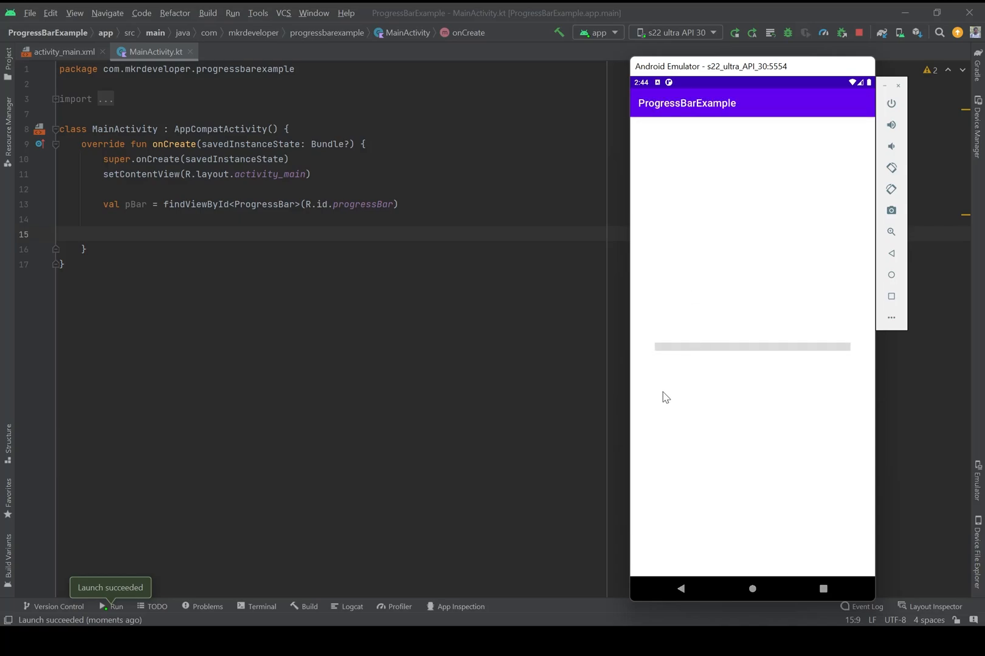
pyautogui.moveTo(660, 357)
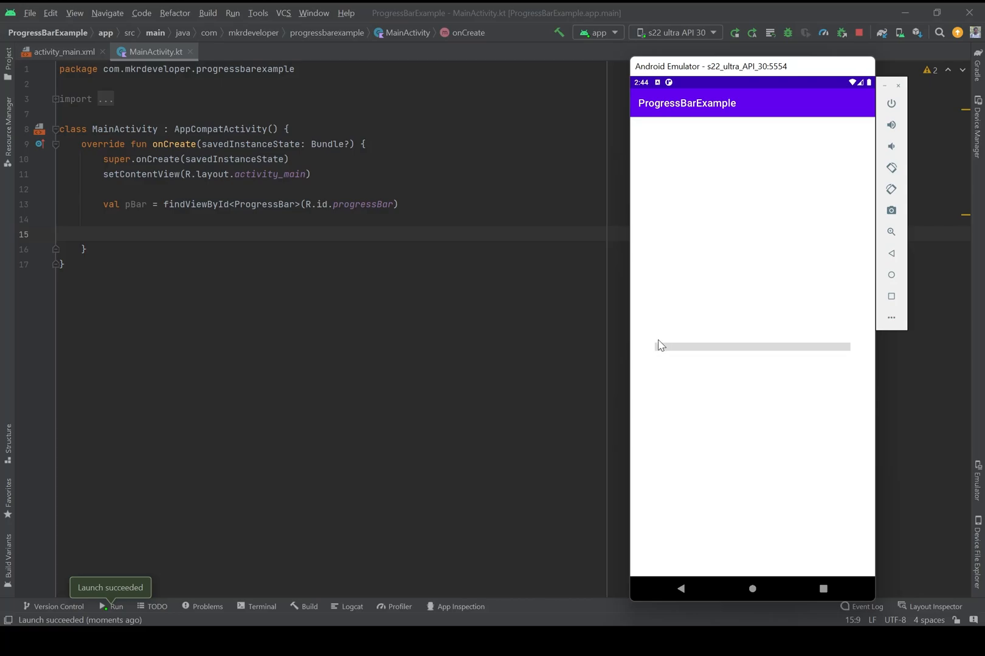
pyautogui.moveTo(657, 354)
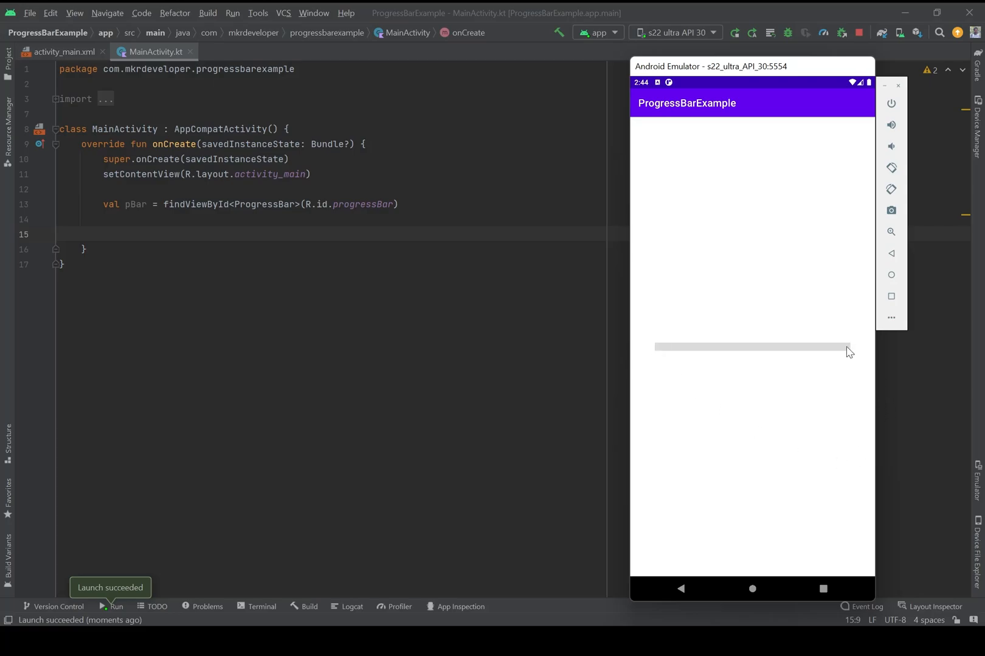
pyautogui.moveTo(852, 356)
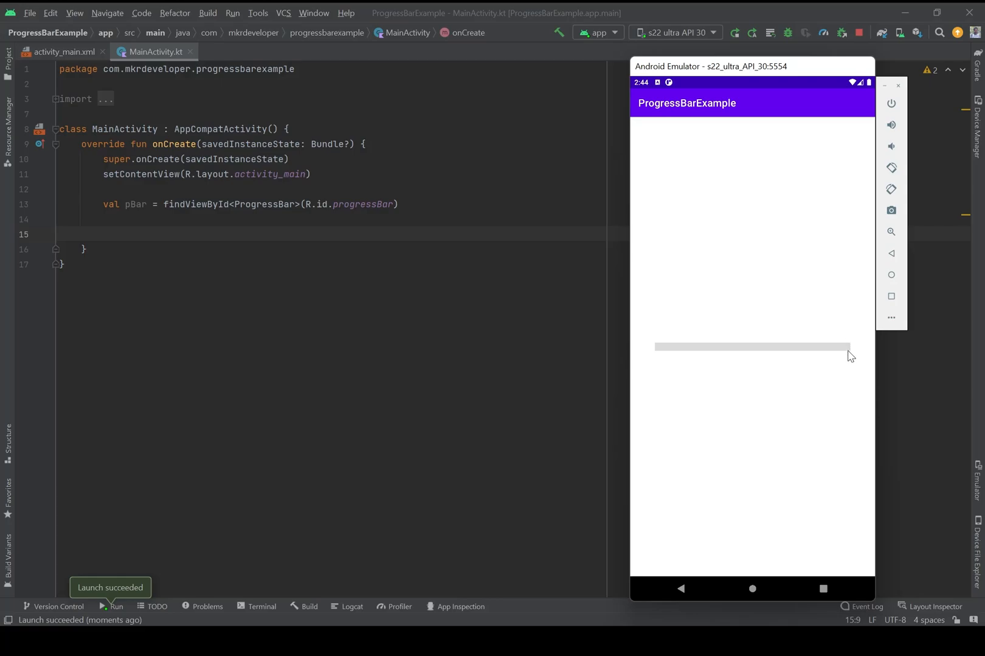
pyautogui.moveTo(853, 352)
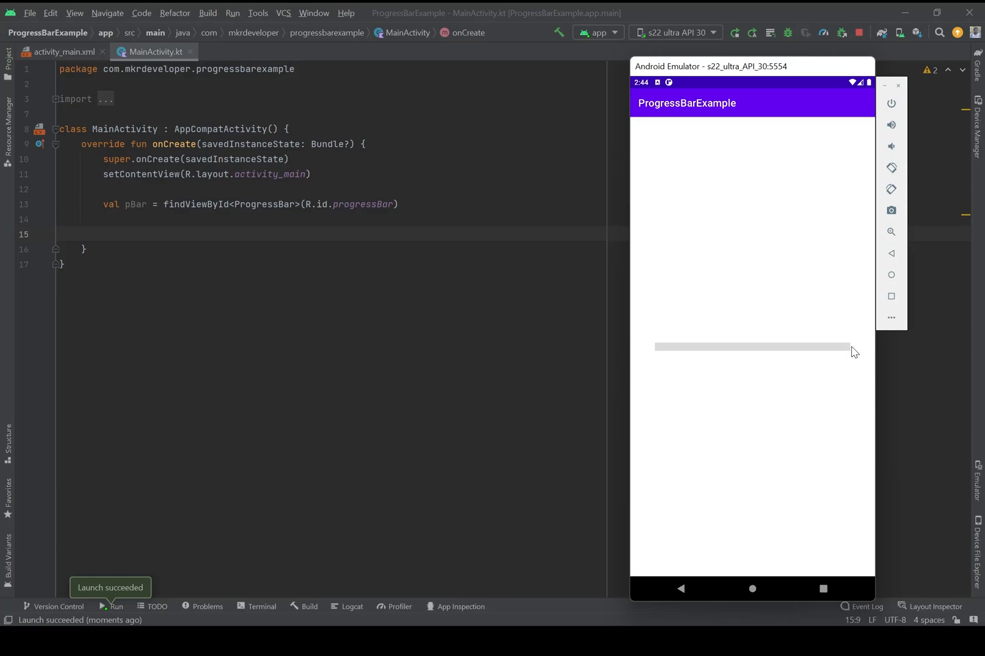
pyautogui.moveTo(175, 239)
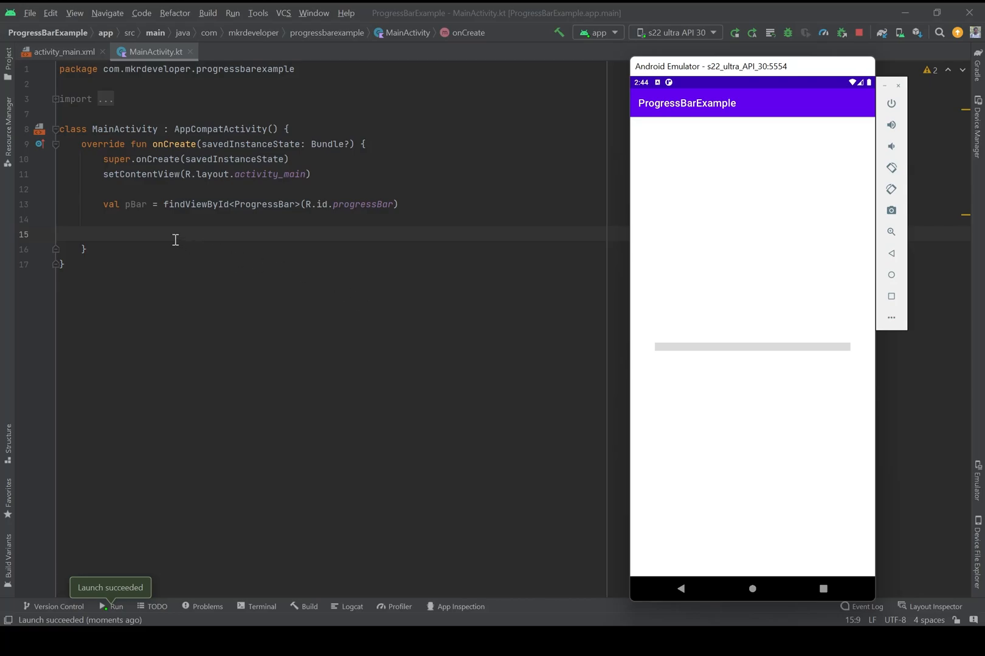
# Write pBar.max = 1000 inside onCreate
pyautogui.write('p')
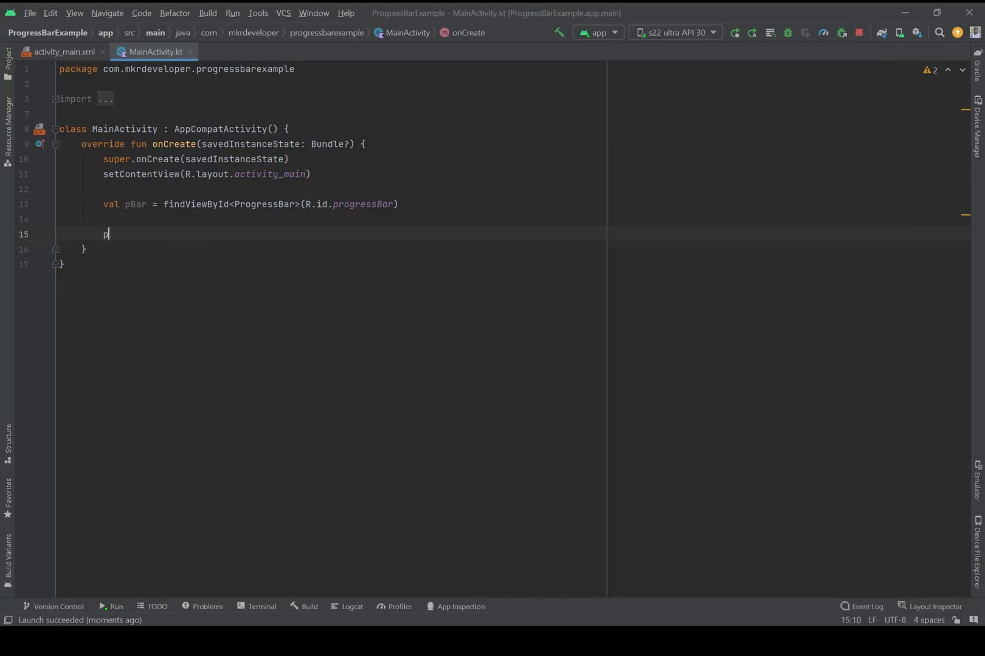
pyautogui.write('Bar')
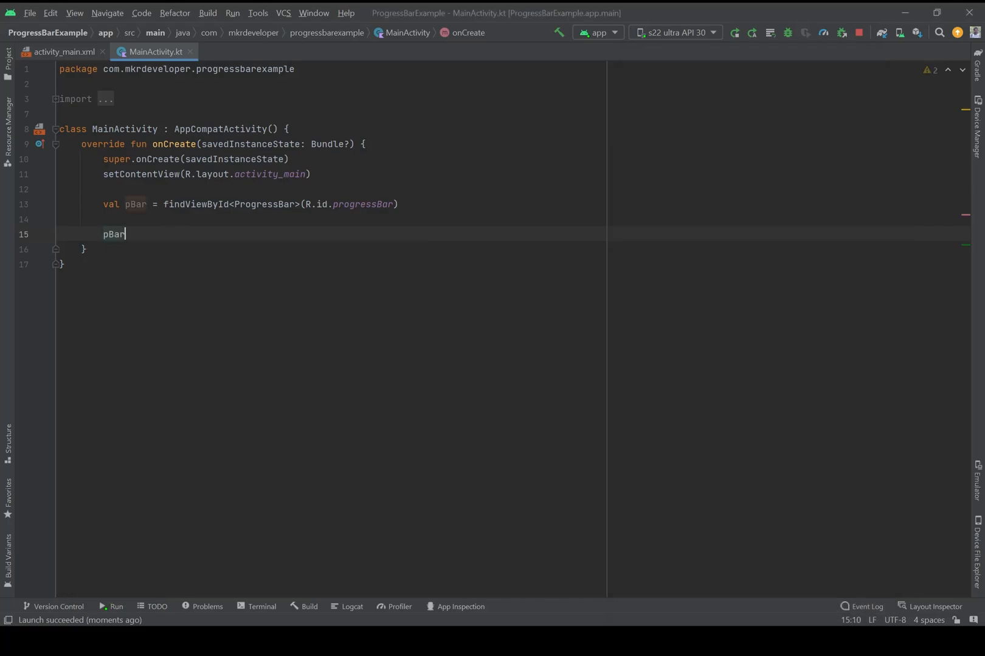
pyautogui.write('.max')
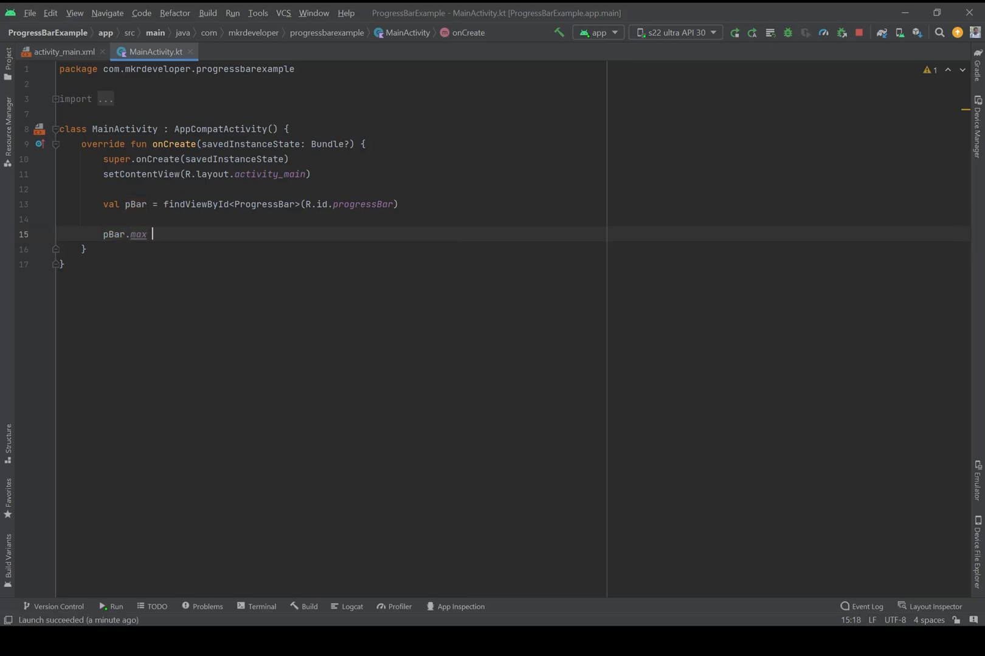
pyautogui.write('=')
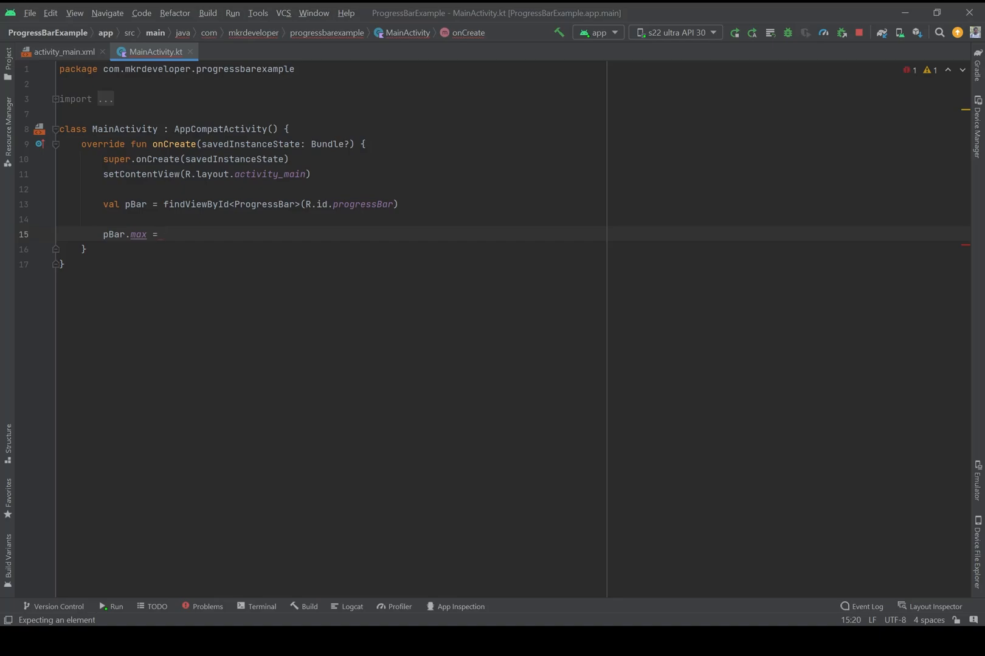
pyautogui.write('1')
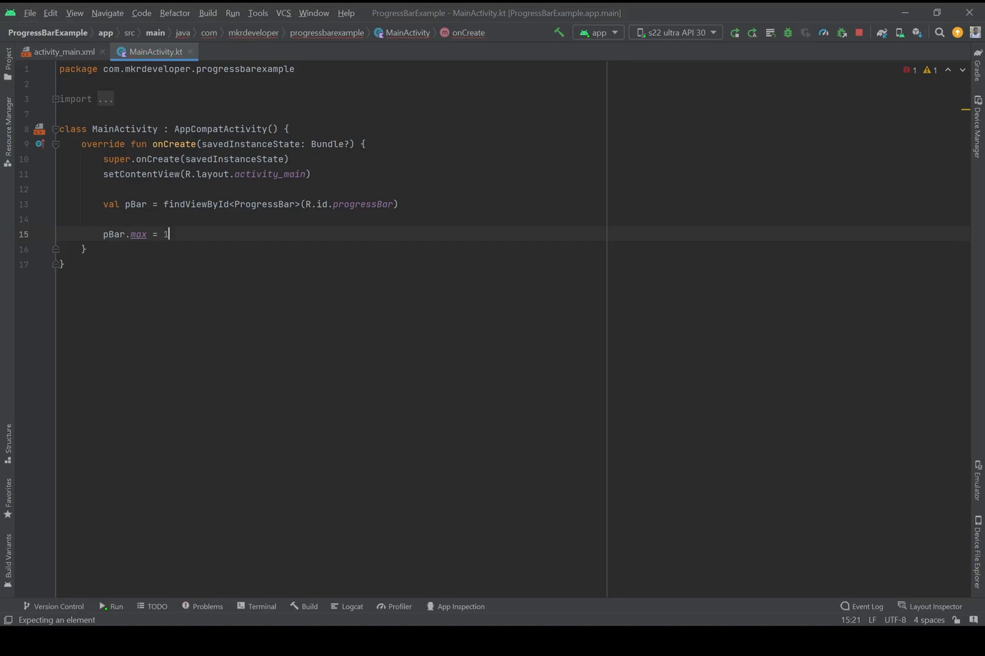
pyautogui.write('000')
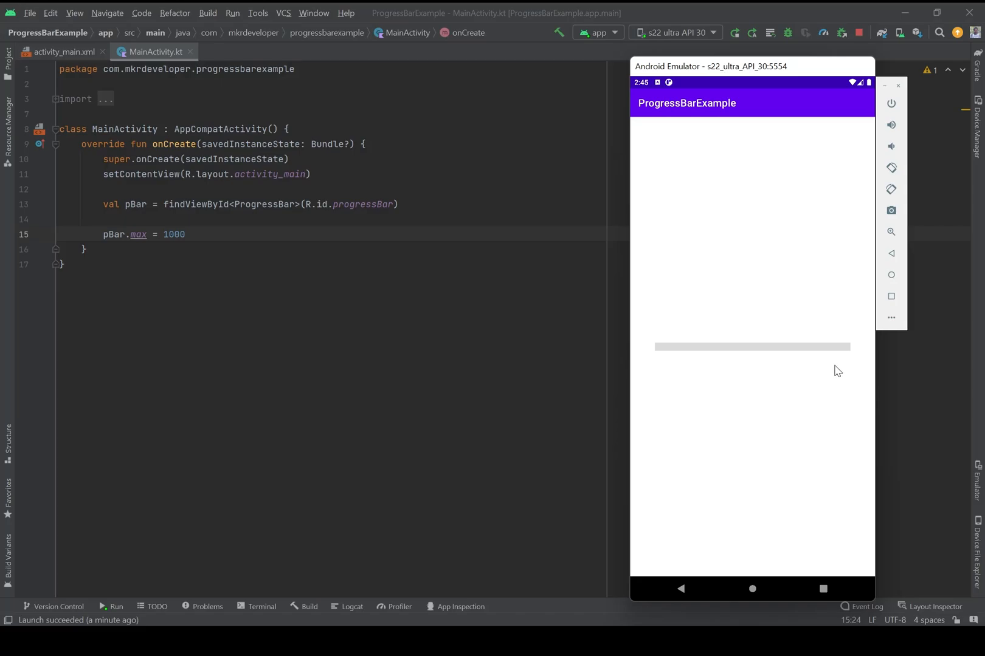
pyautogui.moveTo(793, 344)
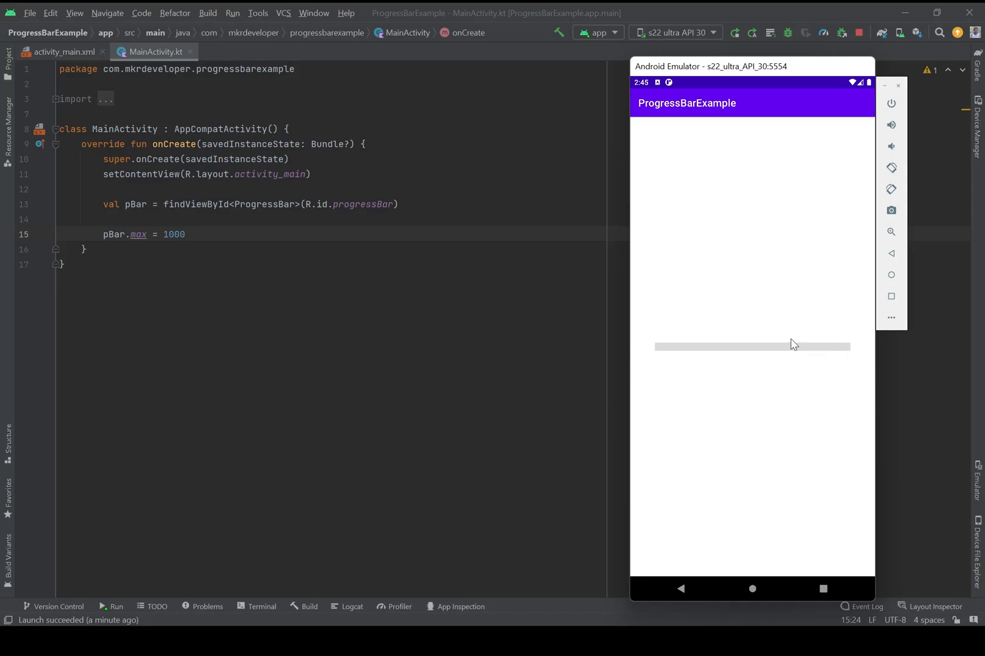
pyautogui.moveTo(667, 370)
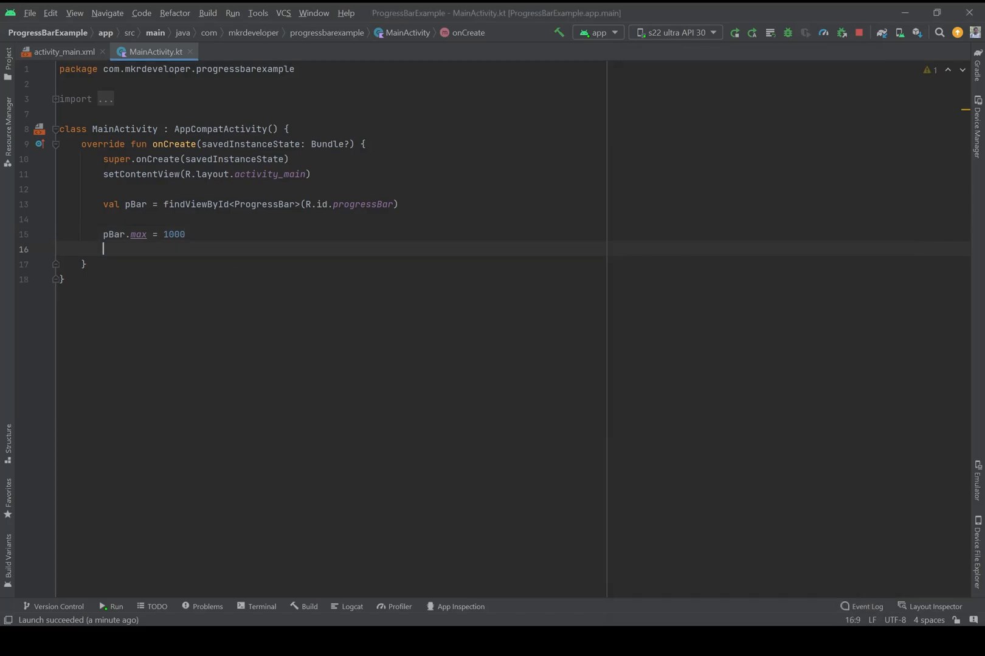
# Write val currentProgress = 600 below the pBar.max line
pyautogui.write('val')
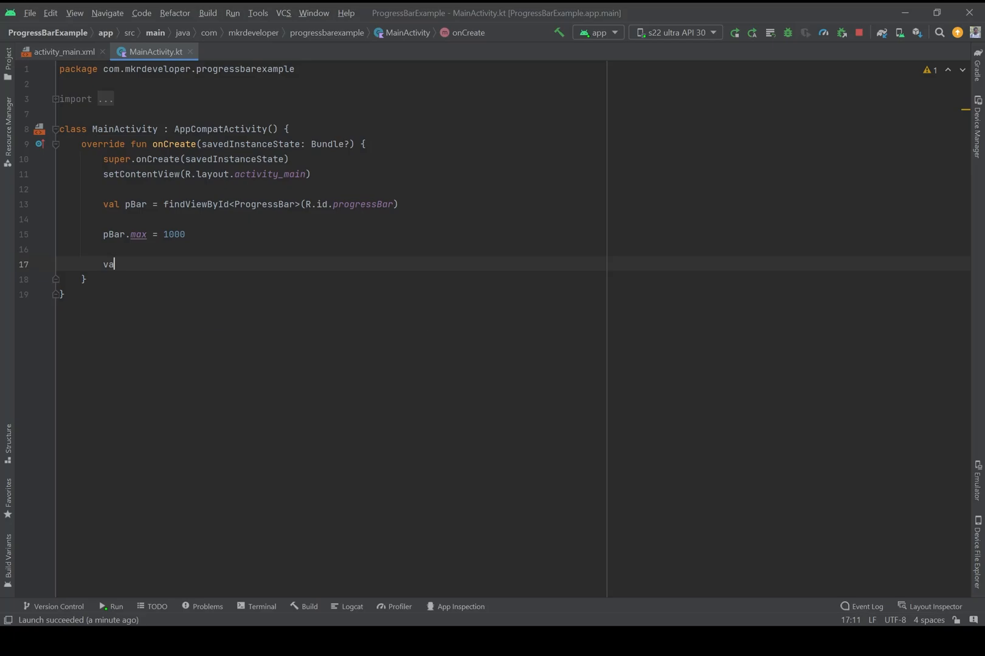
pyautogui.write('l c')
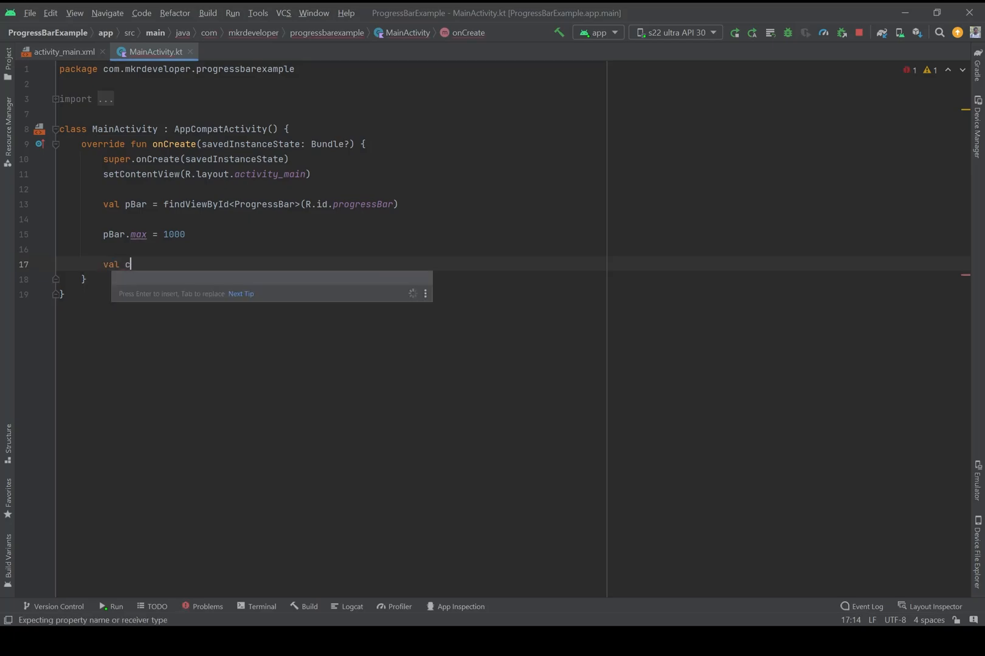
pyautogui.write('urr')
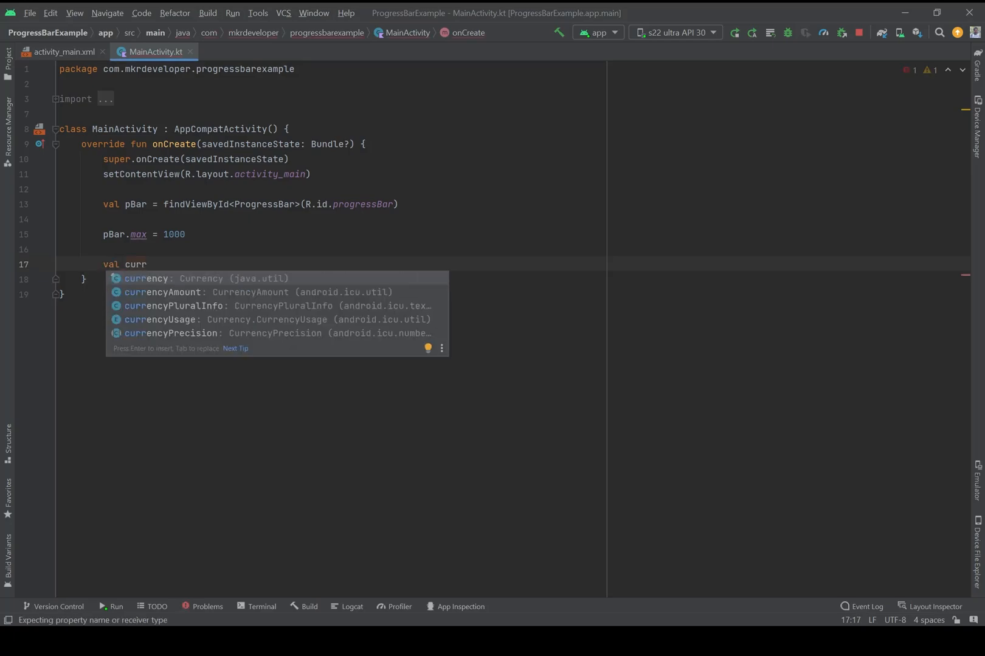
pyautogui.write('enr')
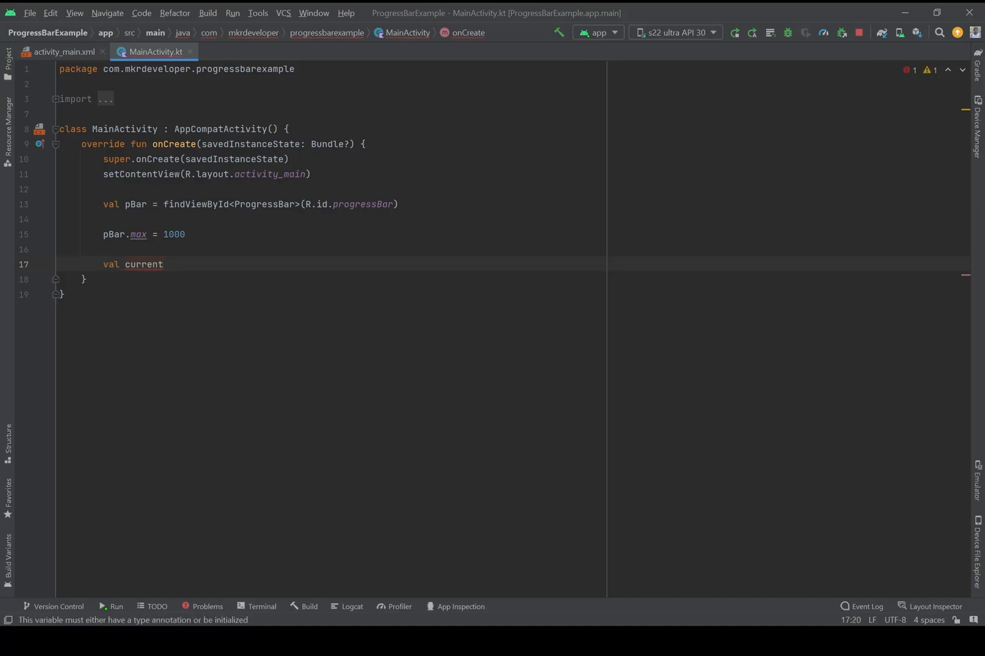
pyautogui.write('Progress =')
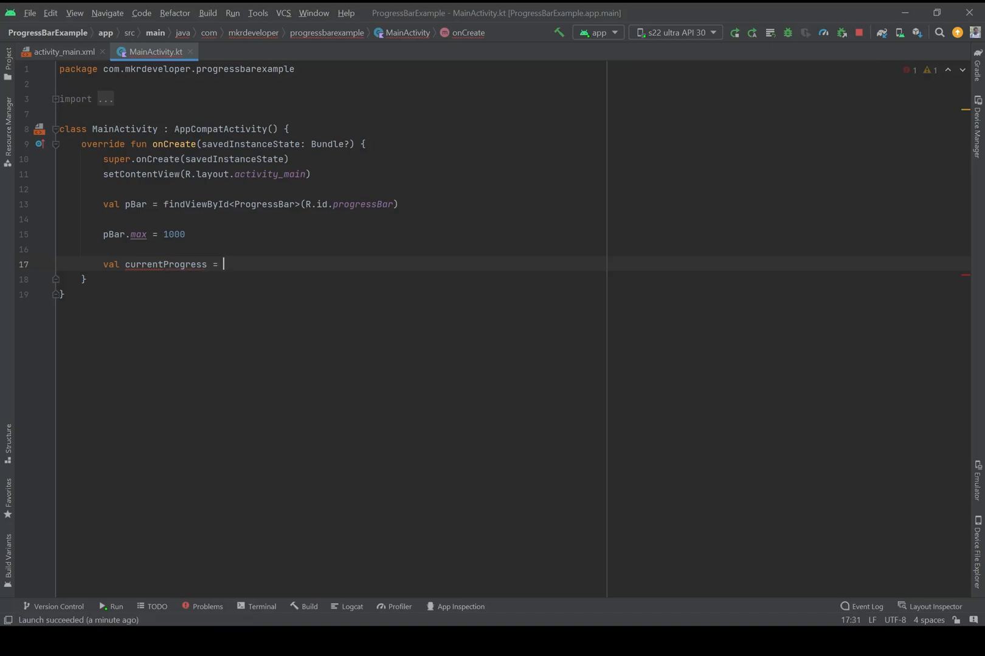
pyautogui.write('6')
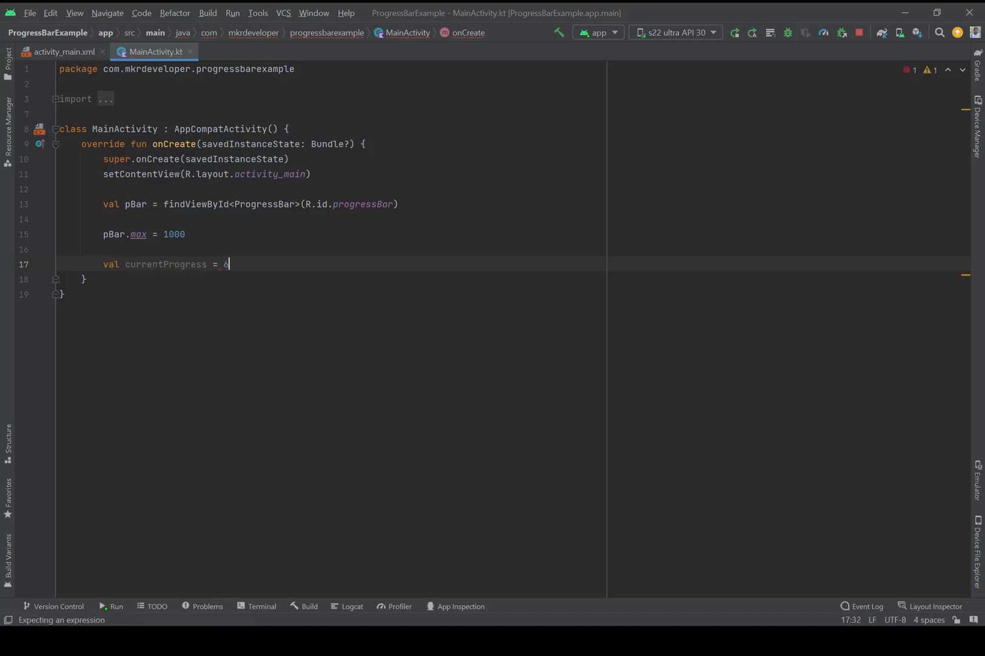
pyautogui.write('00')
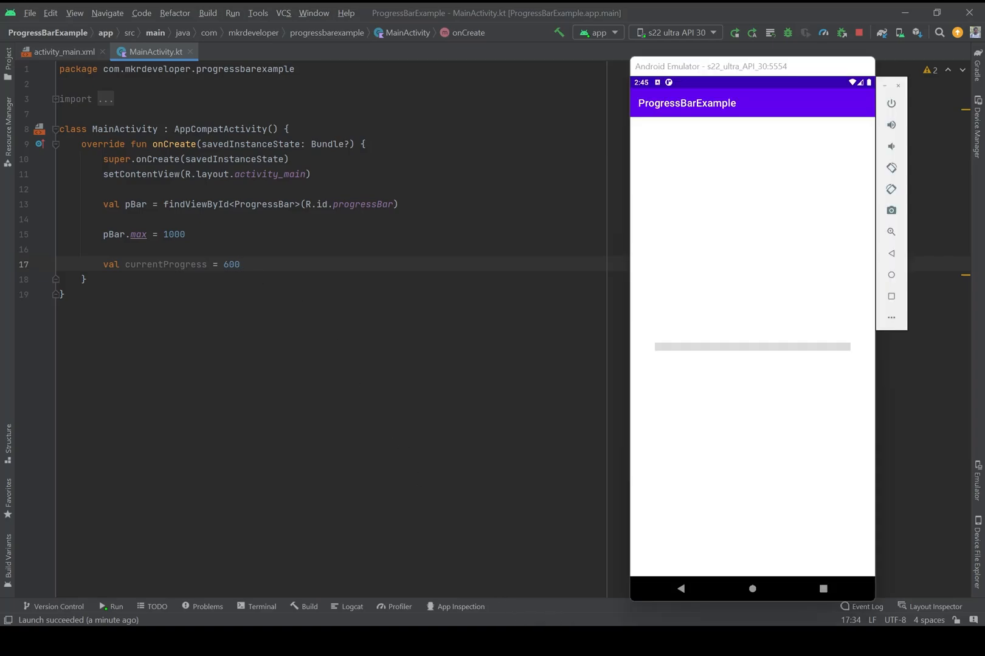
pyautogui.moveTo(784, 340)
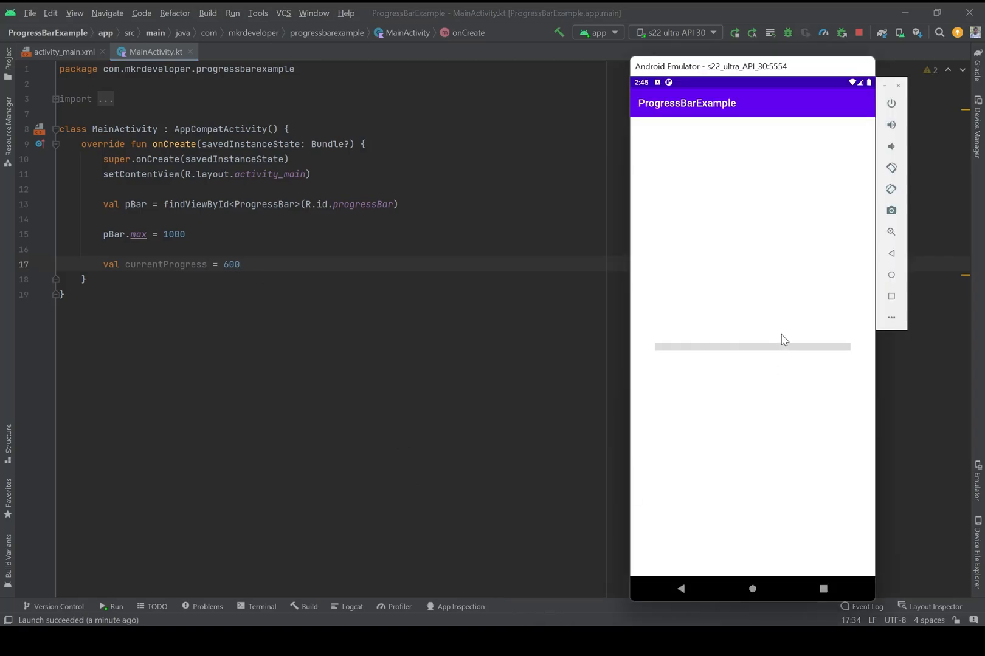
pyautogui.moveTo(783, 353)
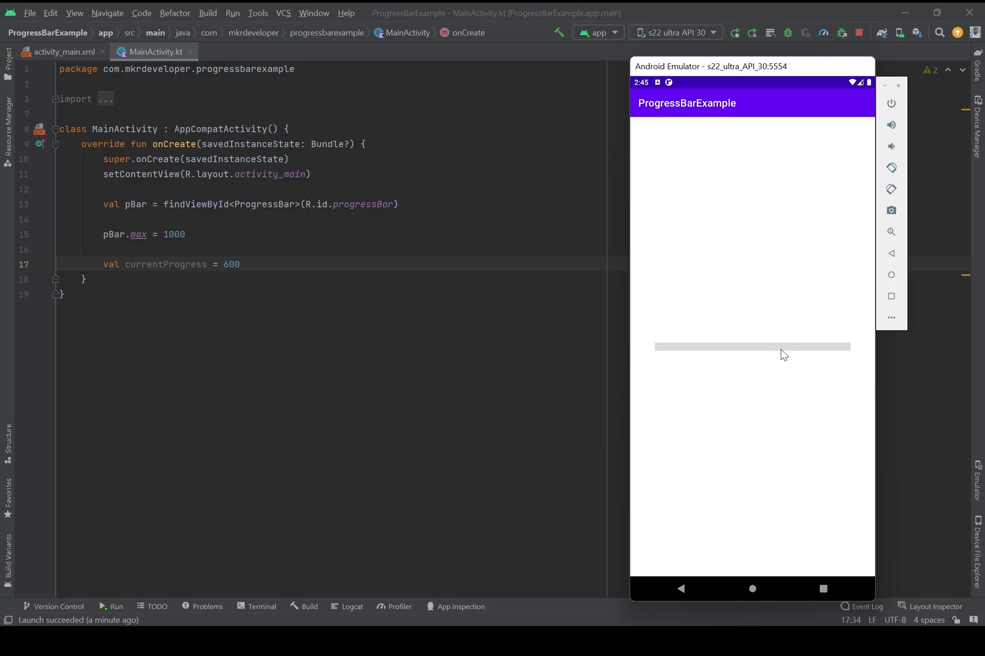
pyautogui.moveTo(269, 284)
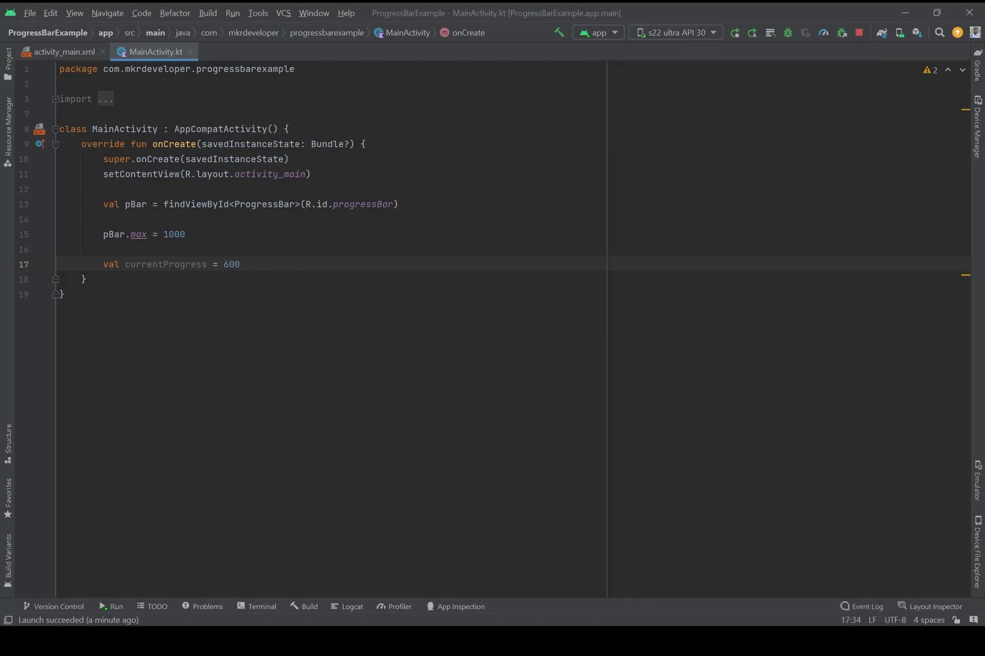
# On a new line, write ObjectAnimator.ofInt(pBar, "progress", currentProgress)
pyautogui.press('enter')
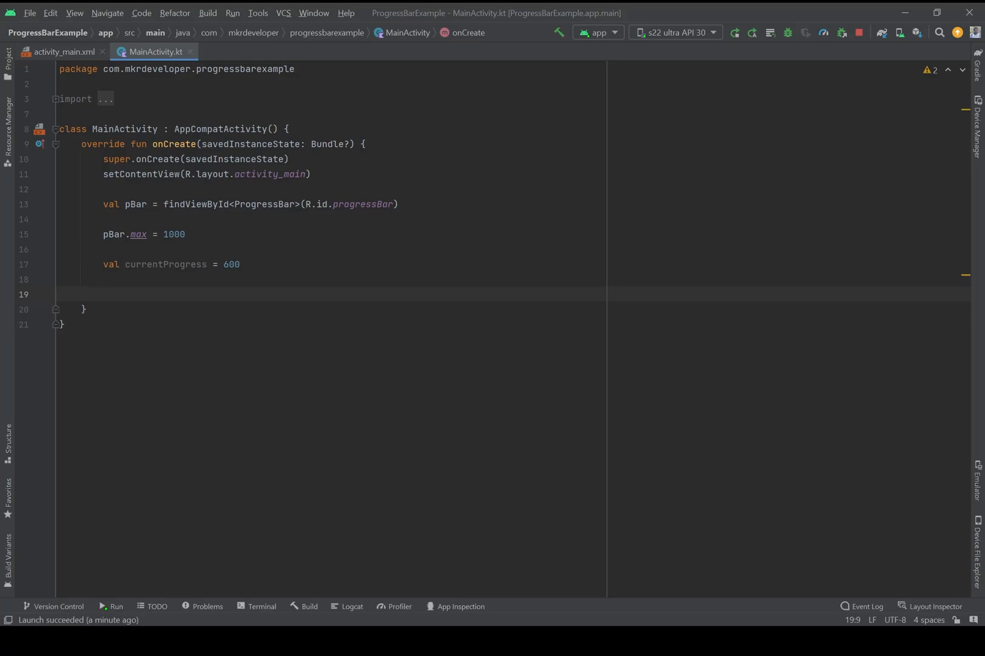
pyautogui.write('ObjectAnimator')
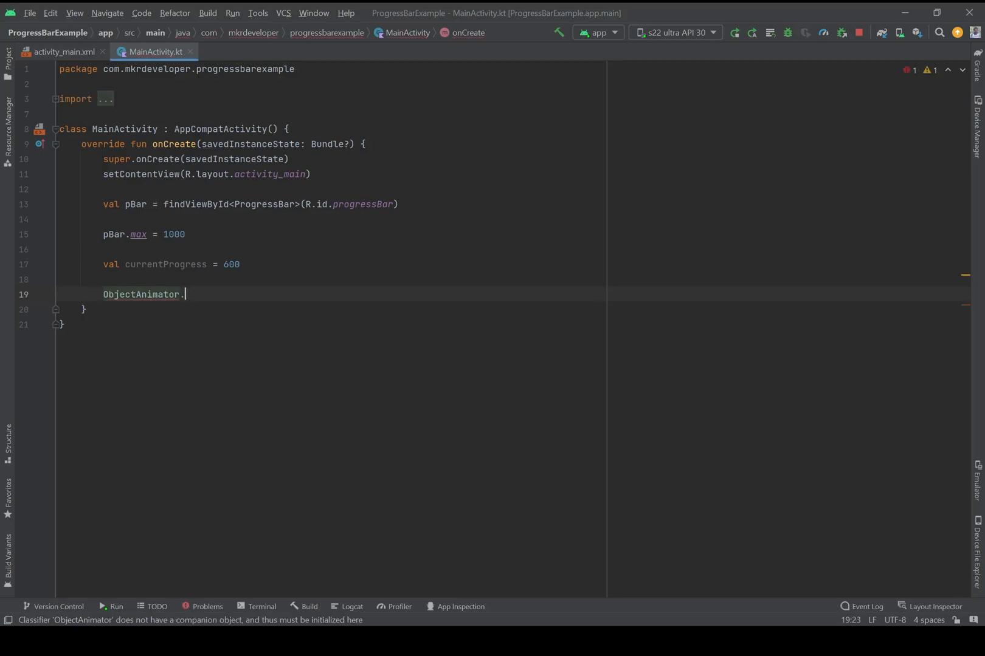
pyautogui.write('.')
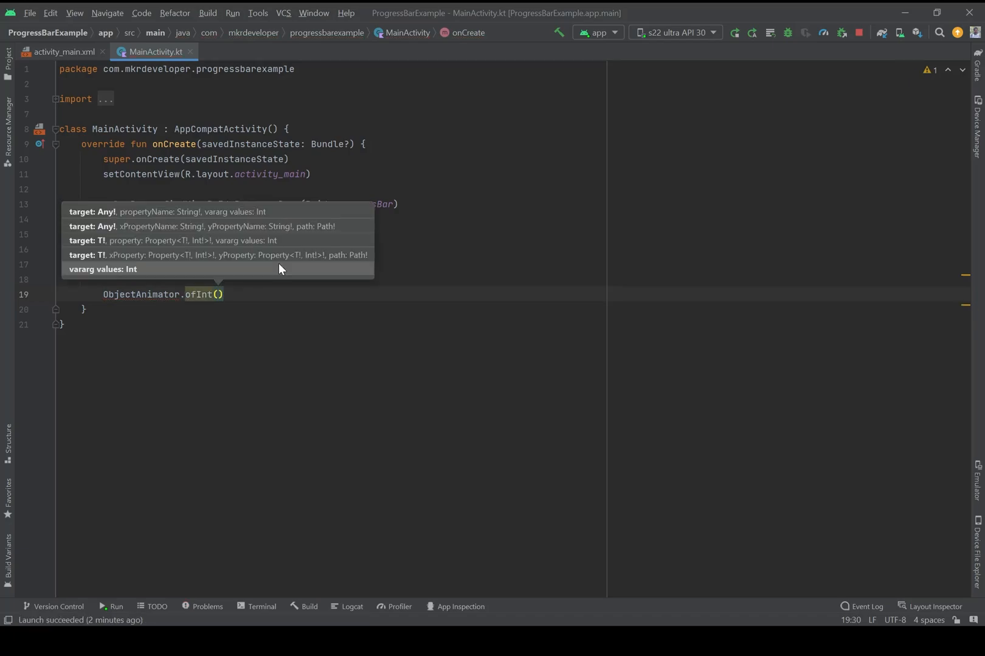
pyautogui.moveTo(91, 210)
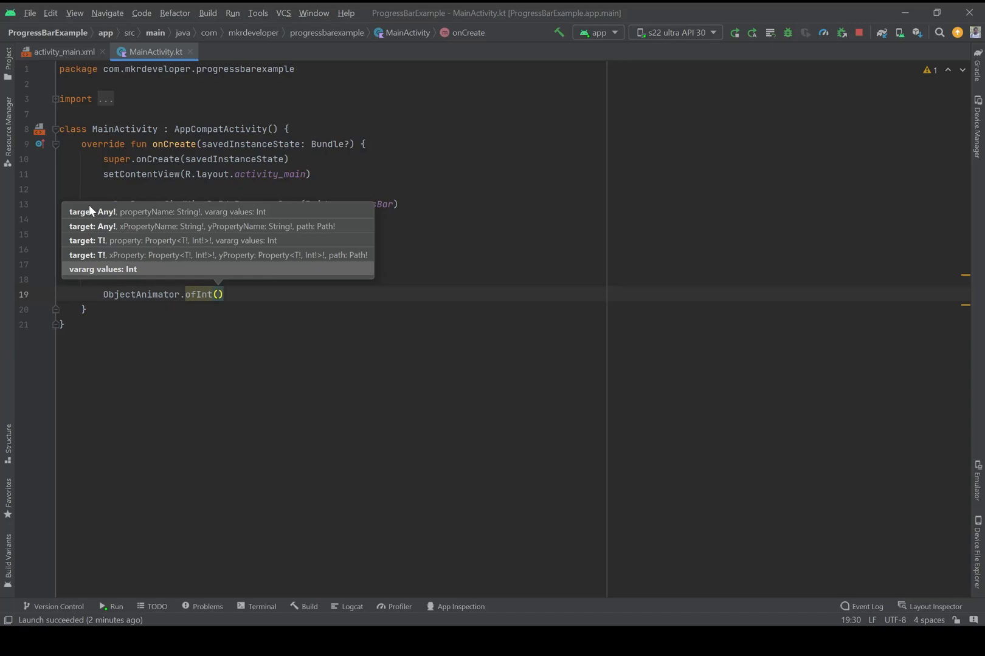
pyautogui.moveTo(89, 220)
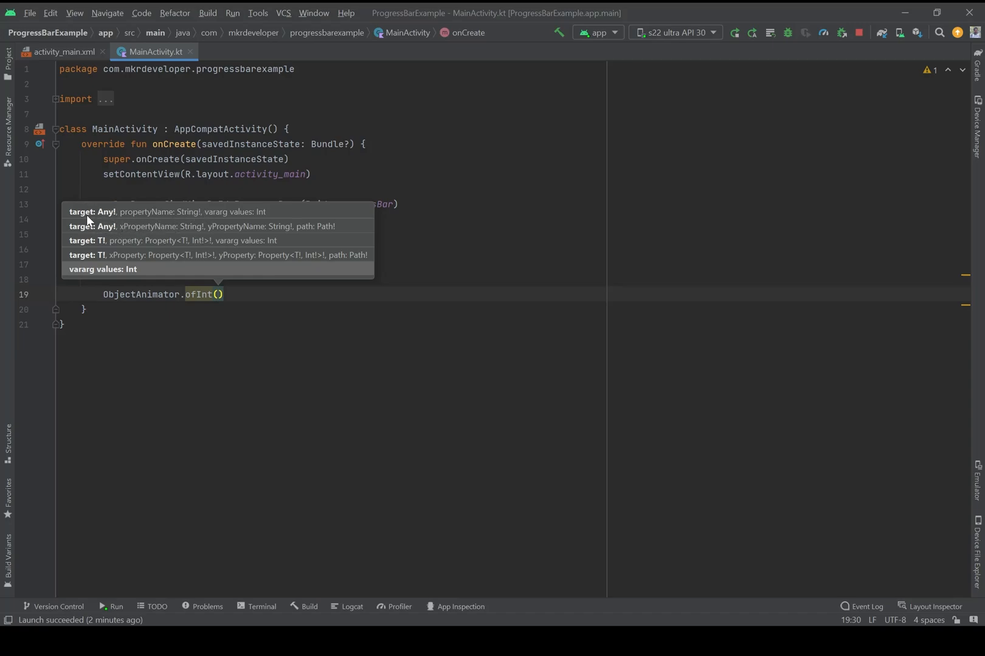
pyautogui.moveTo(110, 213)
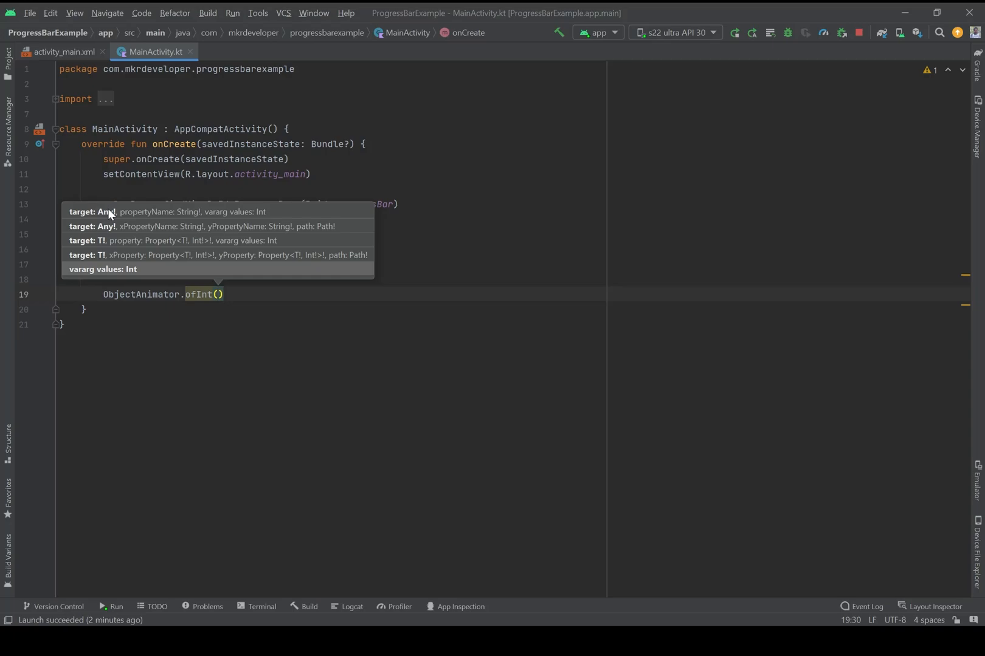
pyautogui.write('pBar, "')
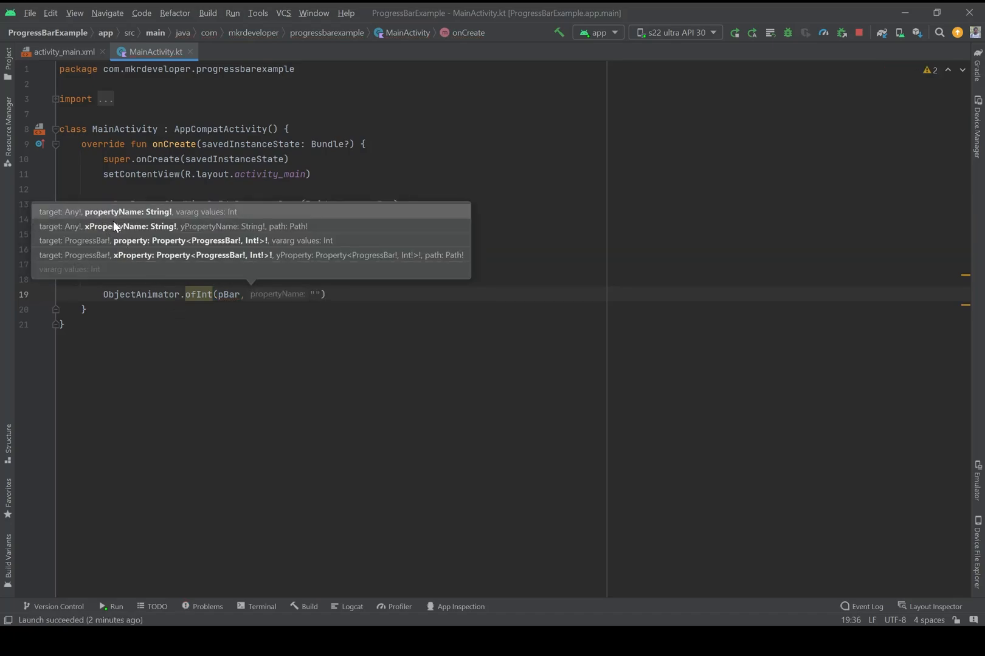
pyautogui.write('progress')
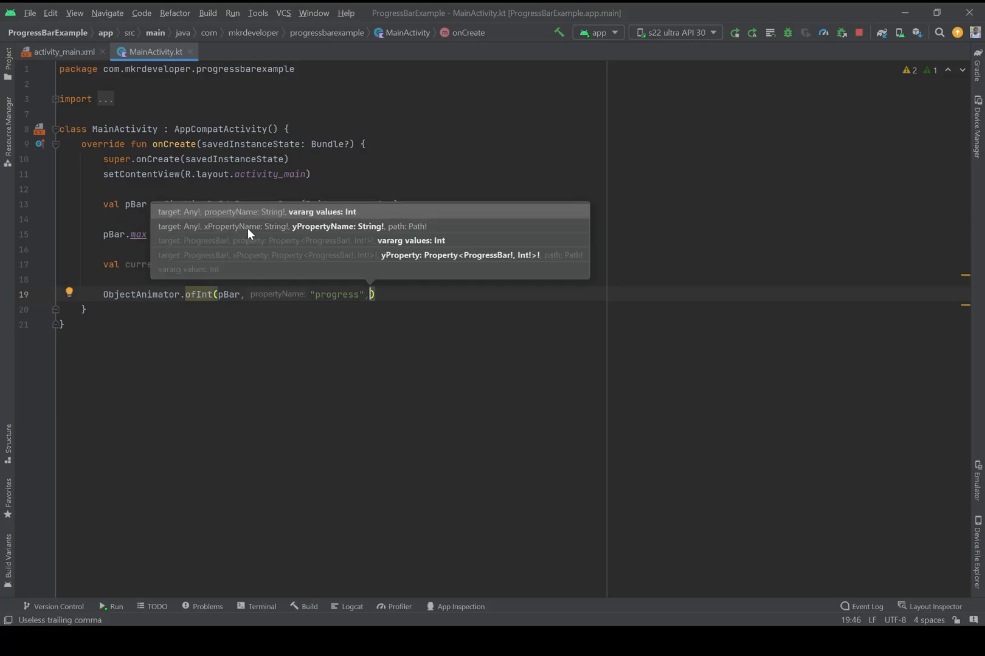
pyautogui.moveTo(348, 219)
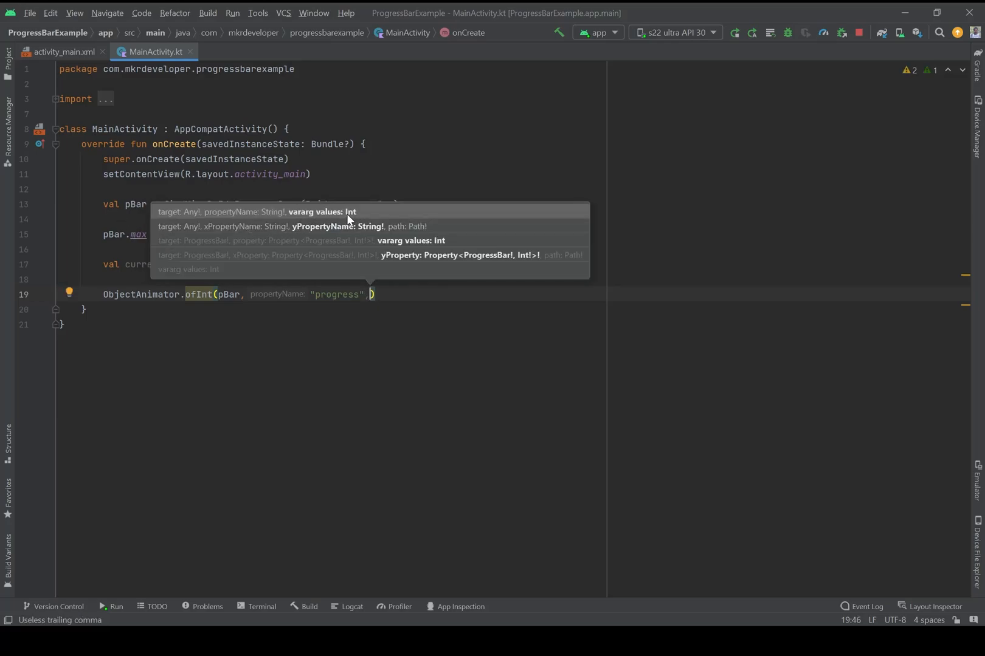
pyautogui.moveTo(134, 273)
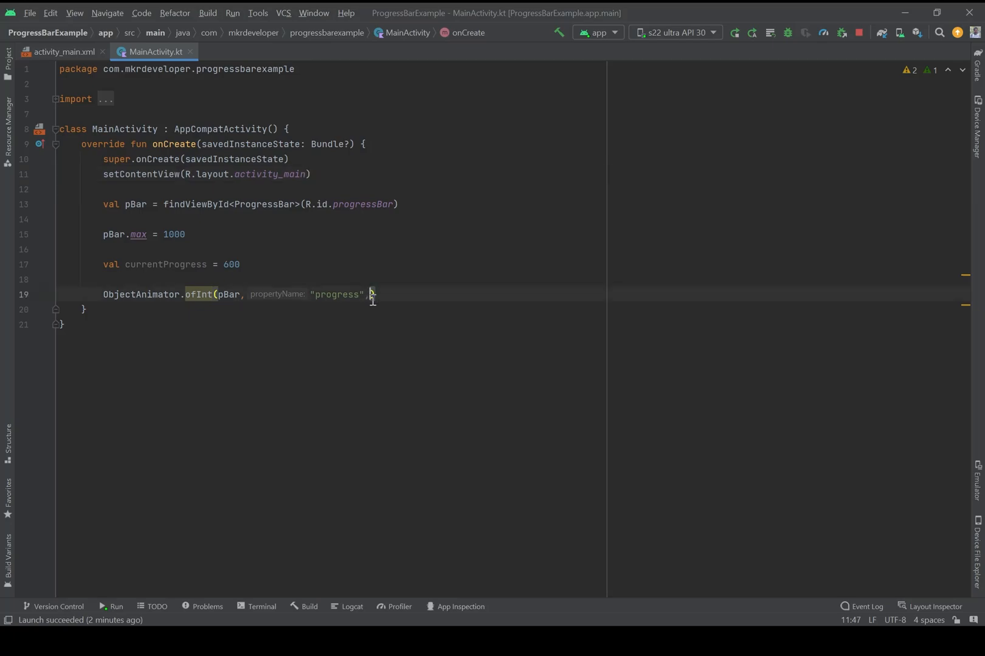
pyautogui.write('currentProgress')
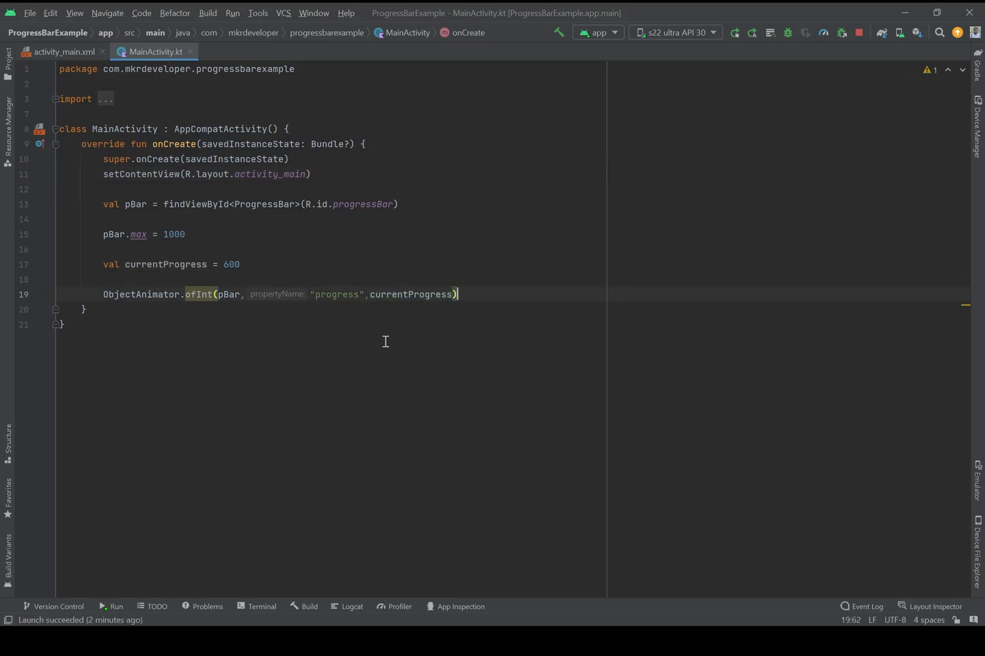
# Chain .setDuration(2000) and .start() onto the ObjectAnimator call
pyautogui.write('.setDuration(')
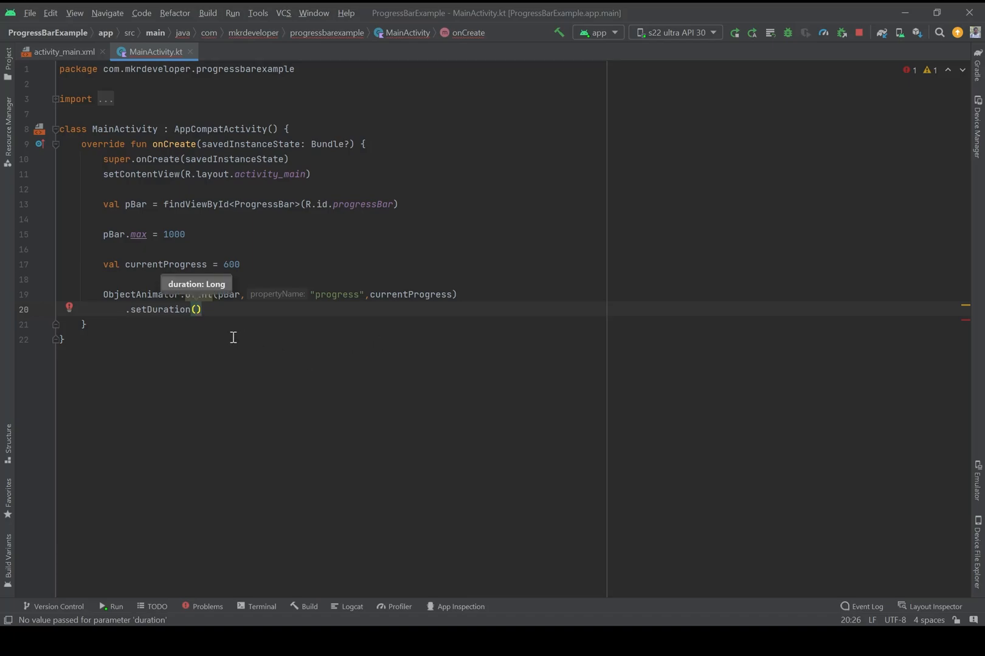
pyautogui.moveTo(211, 359)
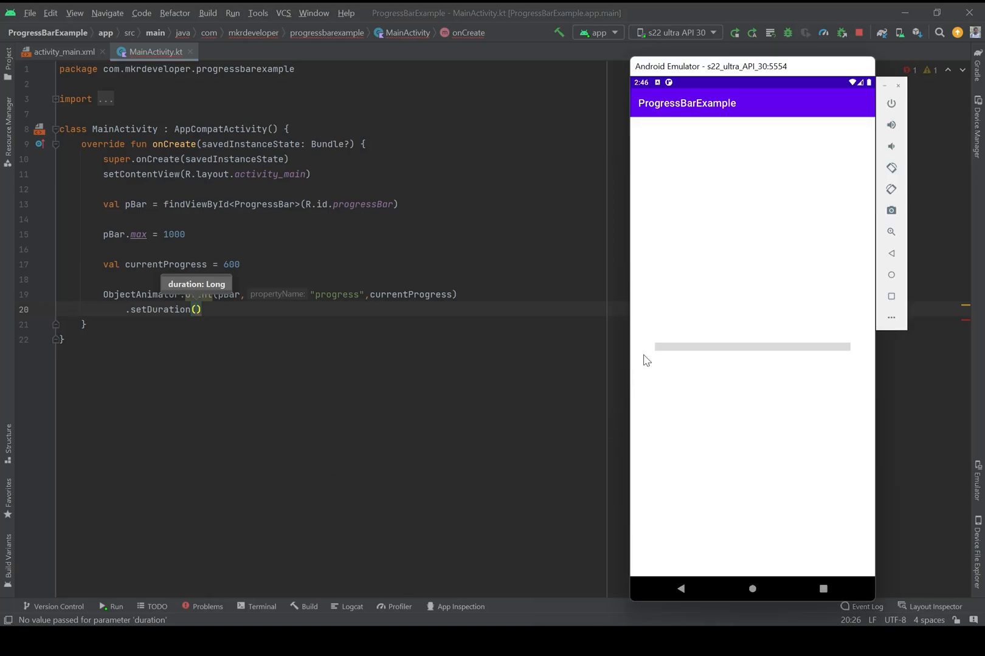
pyautogui.moveTo(682, 375)
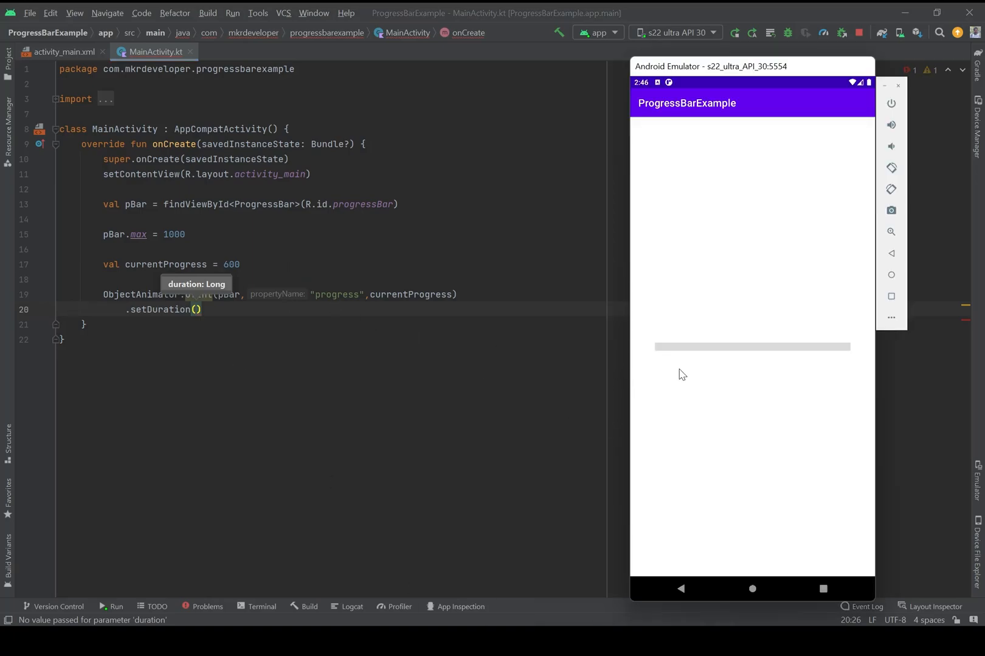
pyautogui.moveTo(723, 383)
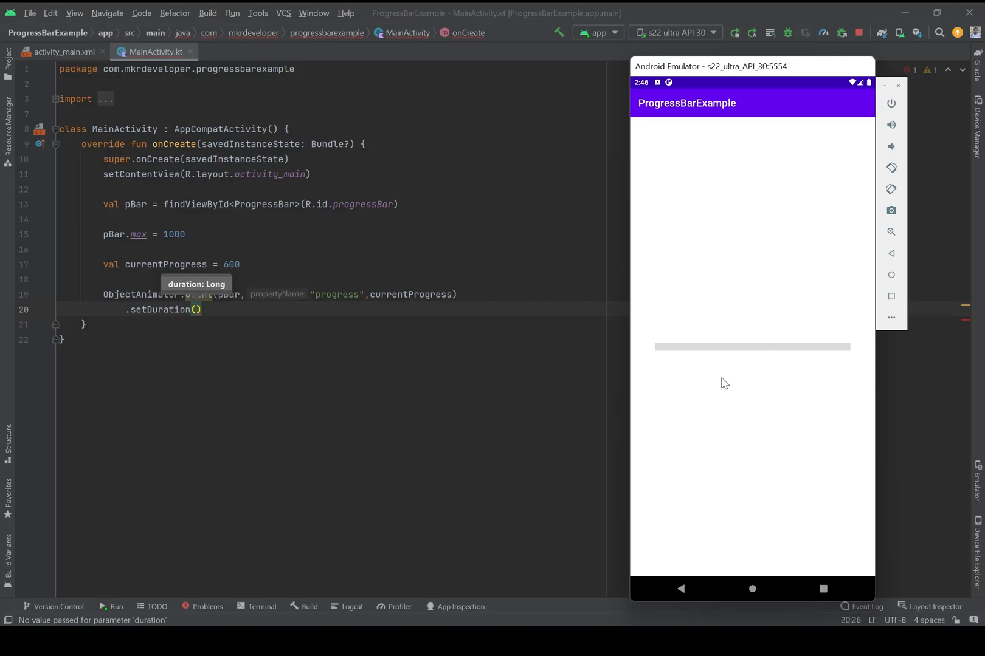
pyautogui.moveTo(660, 370)
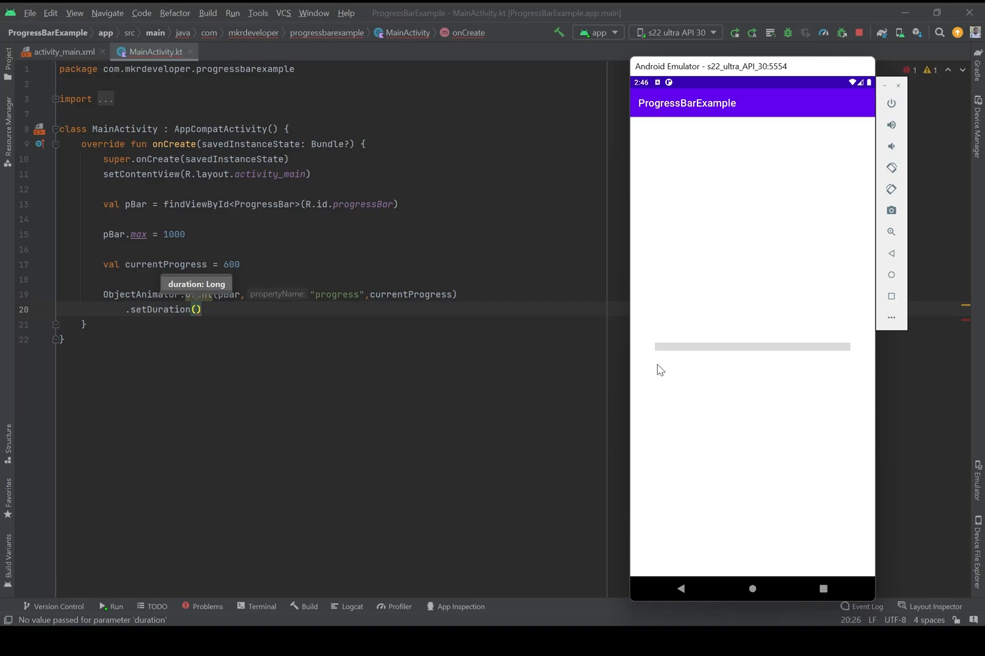
pyautogui.moveTo(283, 405)
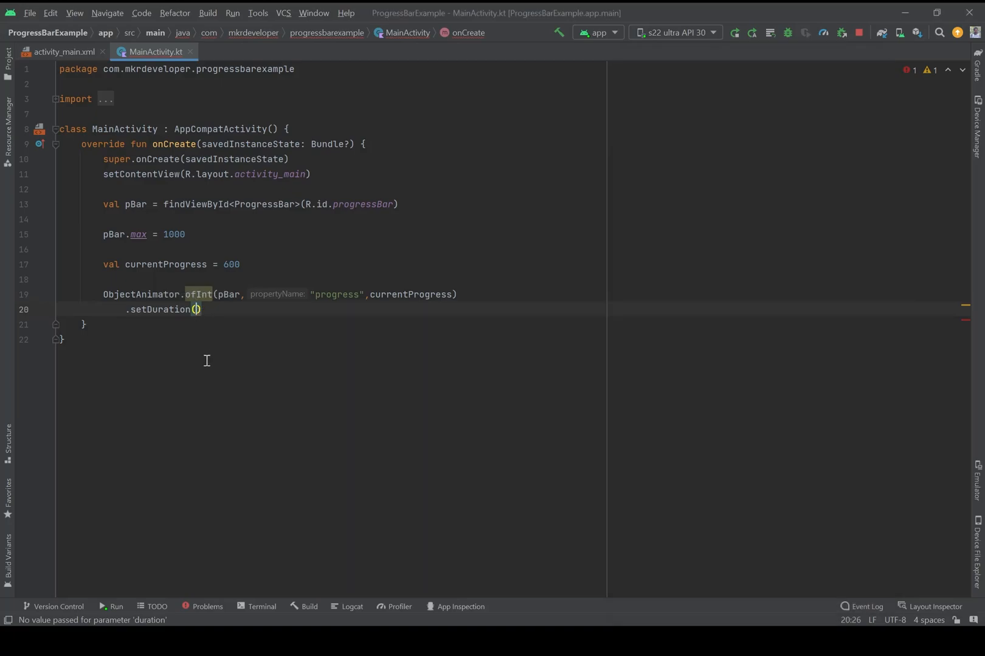
pyautogui.write('2000')
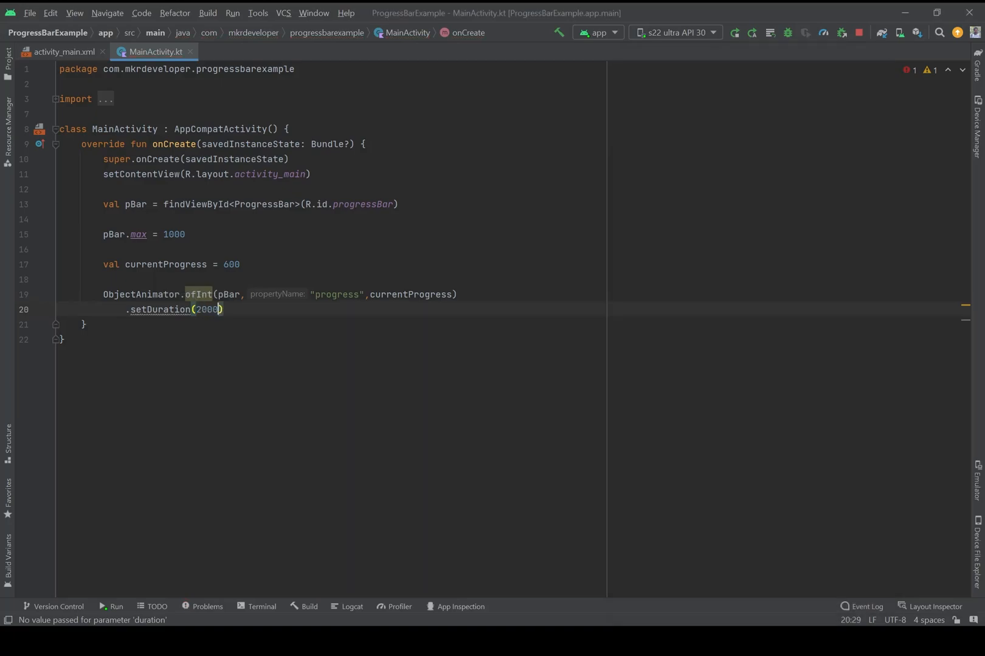
pyautogui.click(224, 310)
pyautogui.write('.')
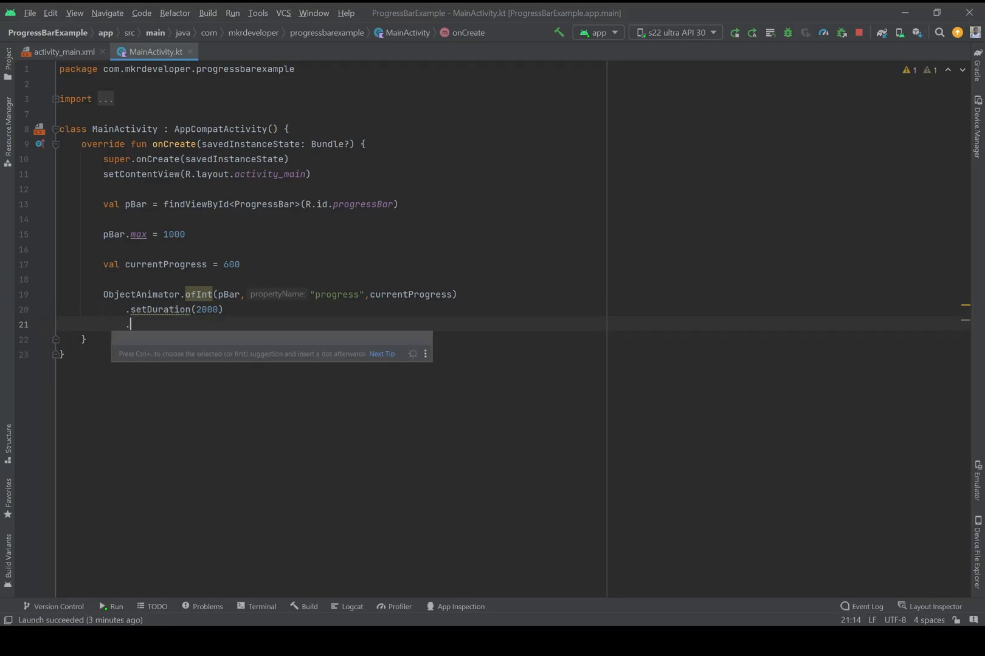
pyautogui.write('start()')
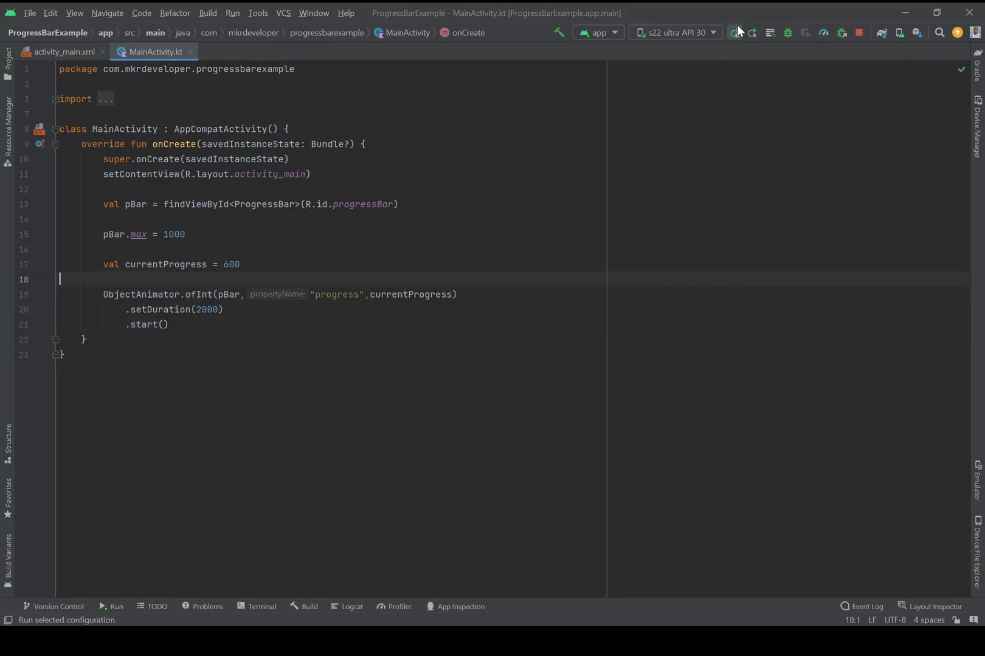
# Run the app on the emulator to watch the bar fill to 600 of 1000
pyautogui.click(733, 33)
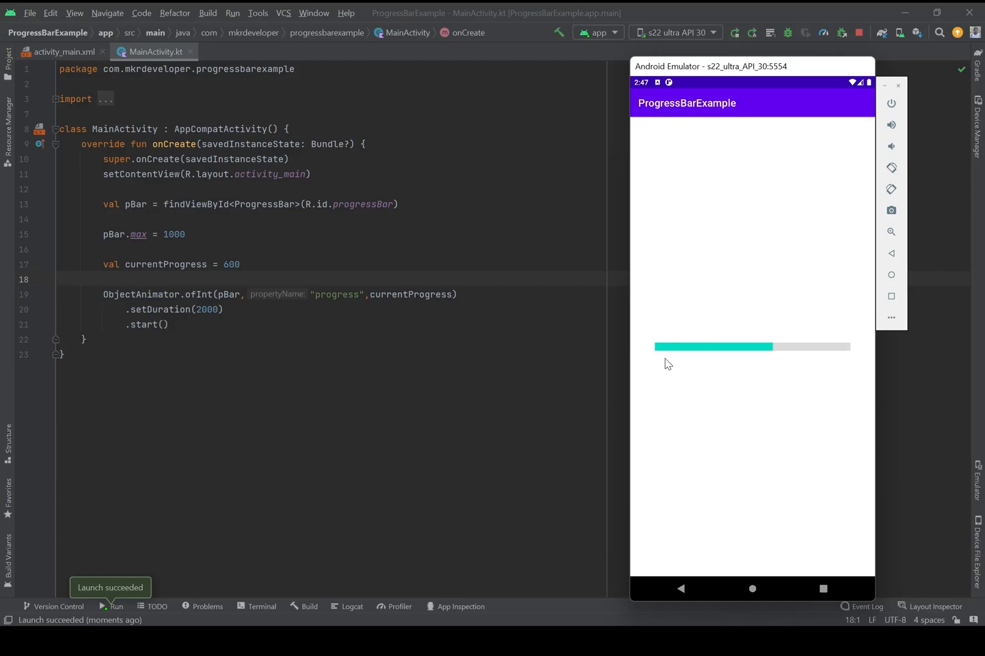
pyautogui.moveTo(775, 371)
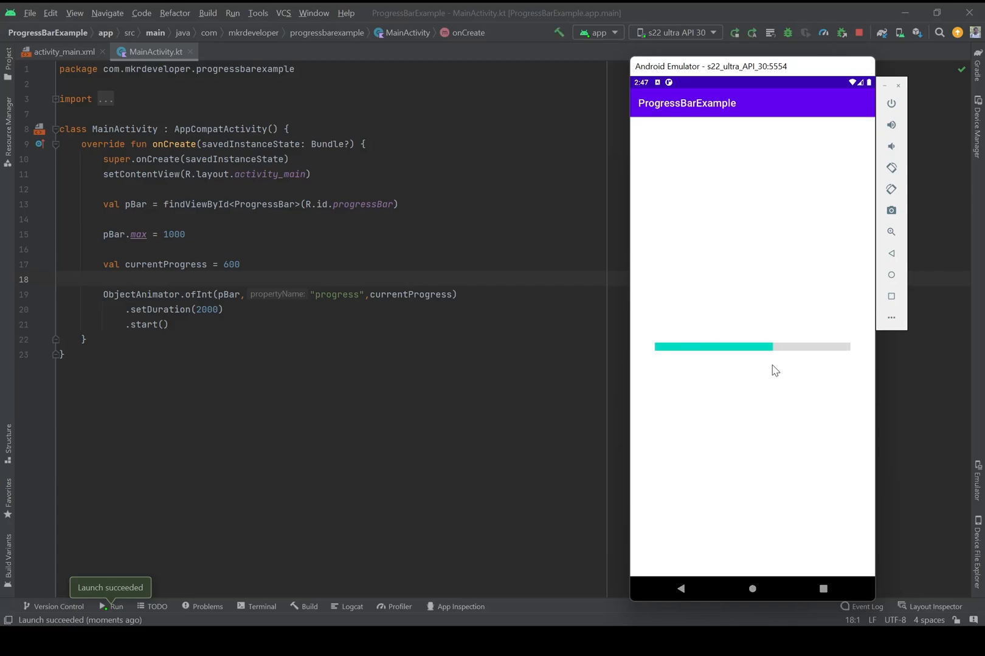
pyautogui.moveTo(287, 296)
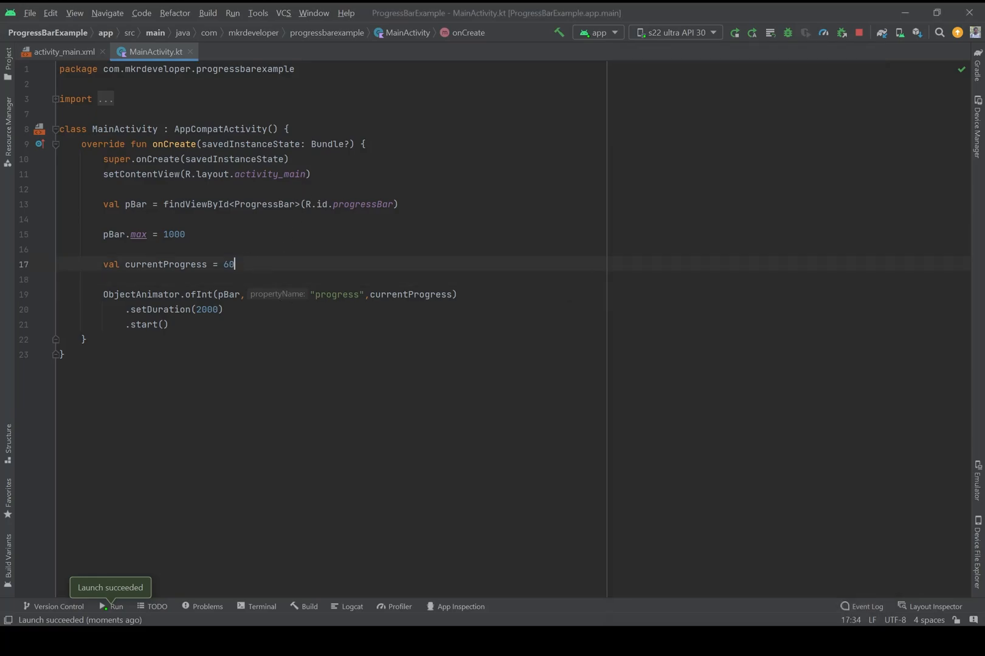
# Set pBar.max to 10 and currentProgress to 7 in MainActivity.kt
pyautogui.press('backspace')
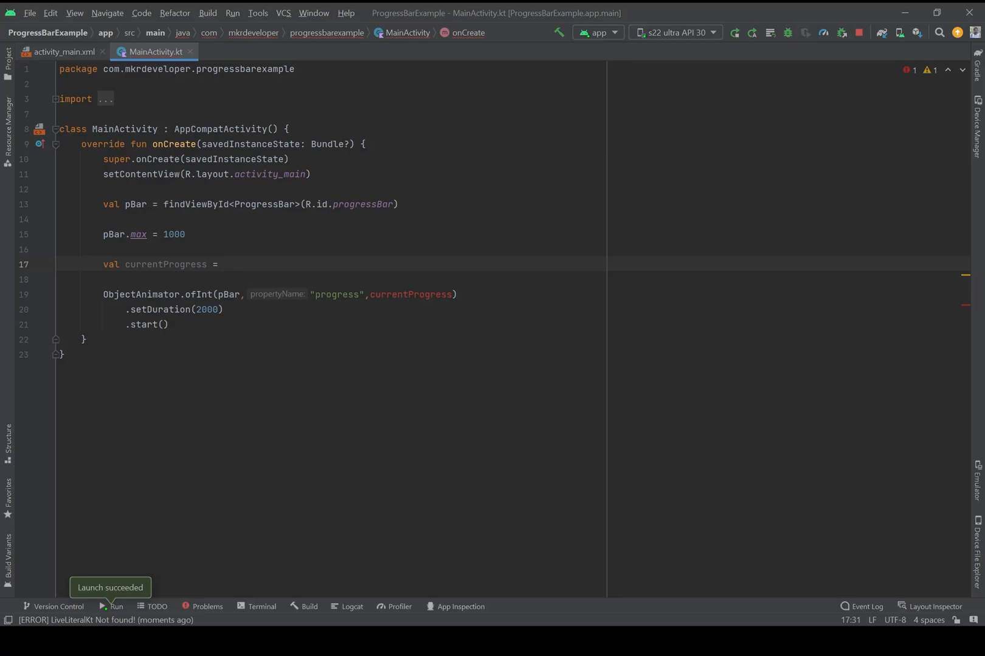
pyautogui.write('900')
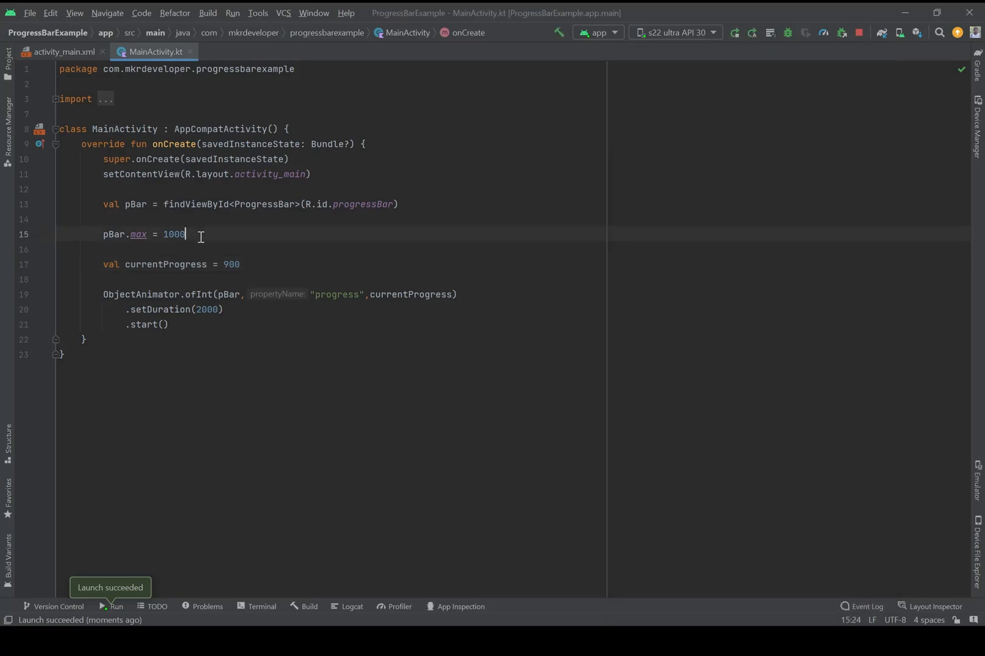
pyautogui.press('Backspace')
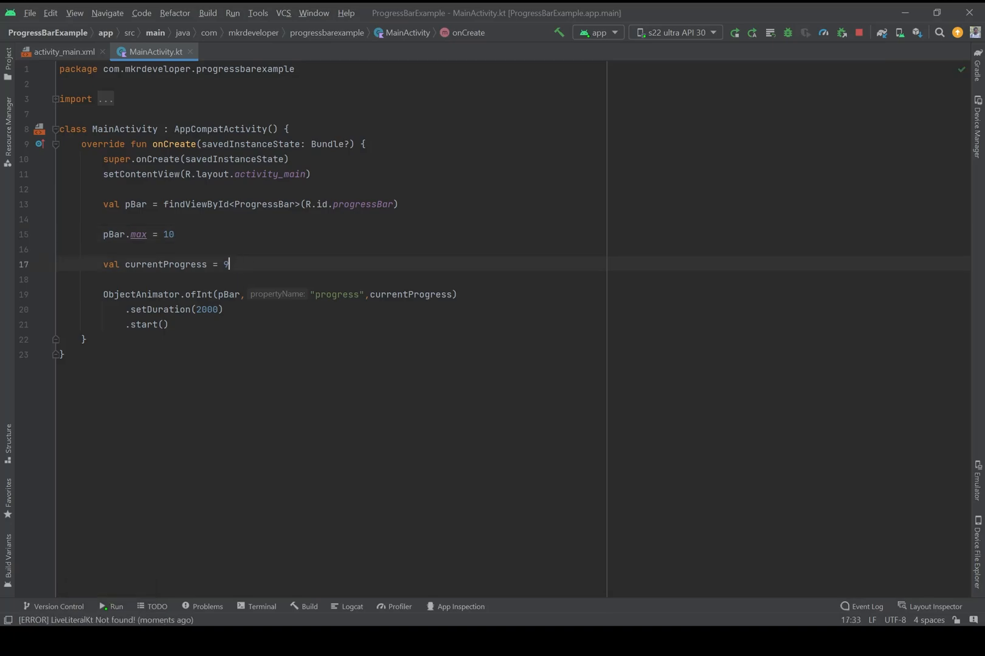
pyautogui.press('Backspace')
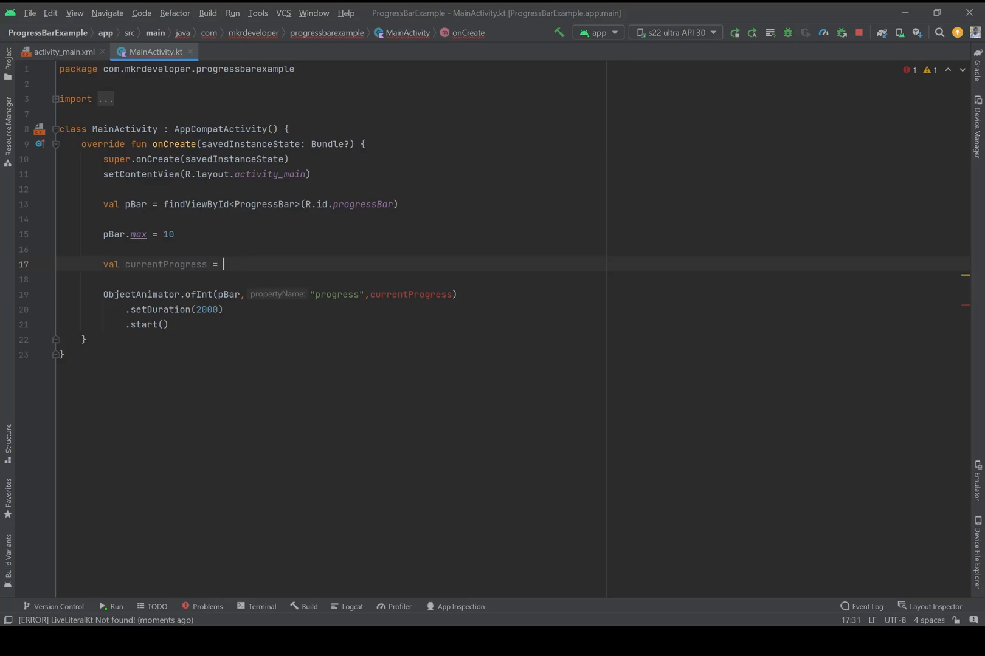
pyautogui.write('7')
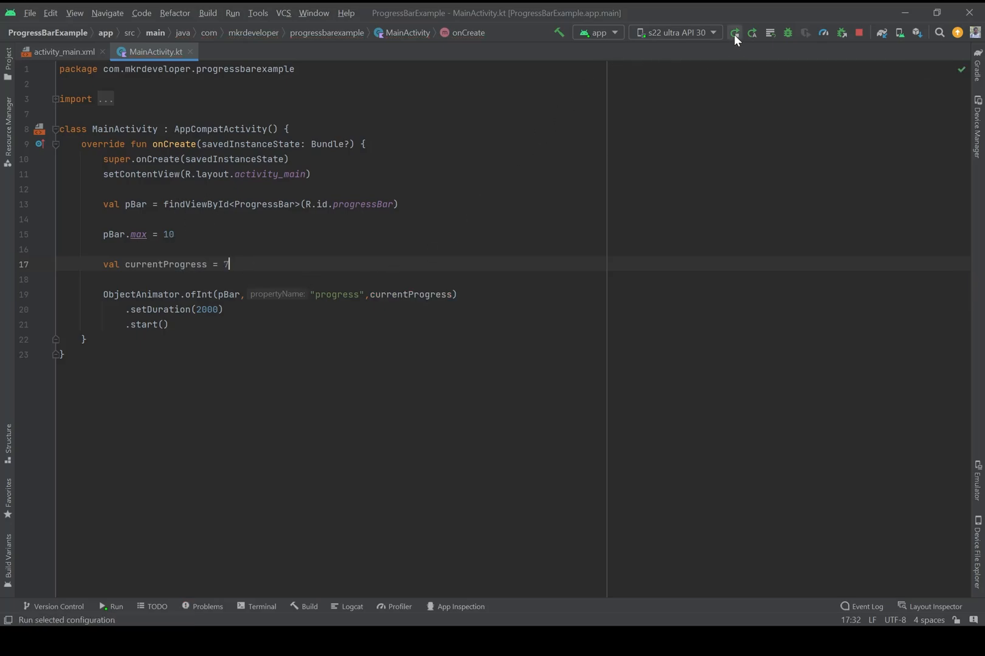
# Rerun the app on the emulator to see the bar fill to 7 of 10
pyautogui.click(734, 32)
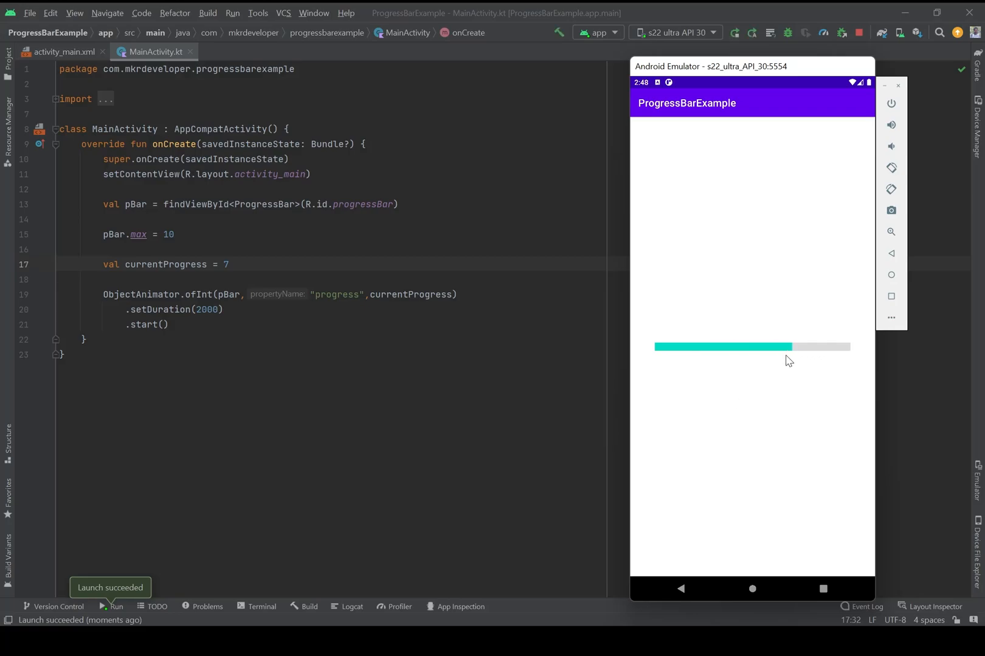
pyautogui.moveTo(439, 378)
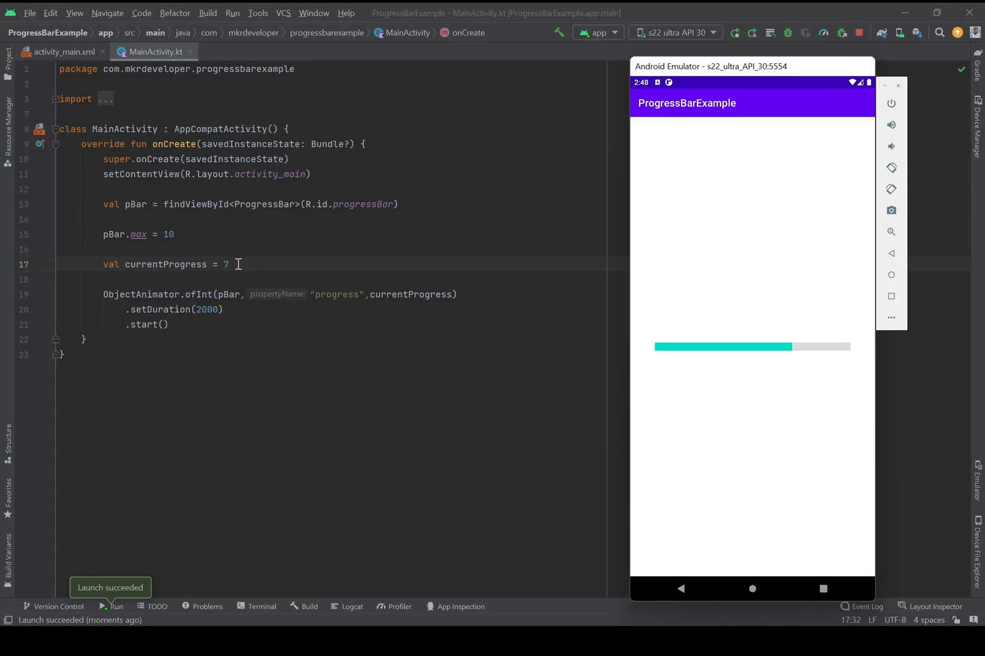
pyautogui.moveTo(250, 272)
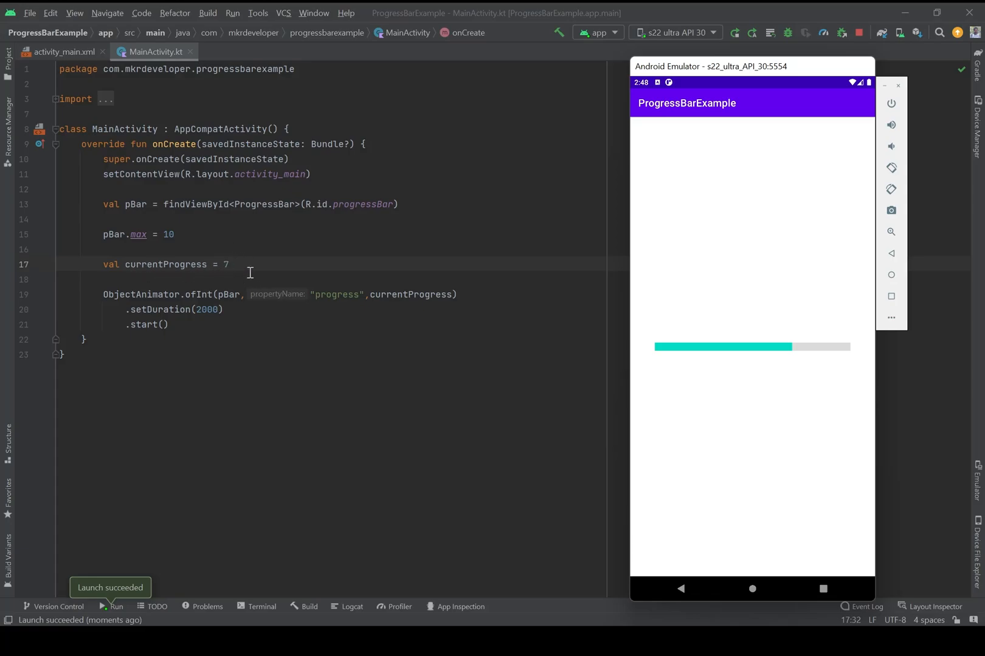
pyautogui.moveTo(225, 314)
pyautogui.write('5')
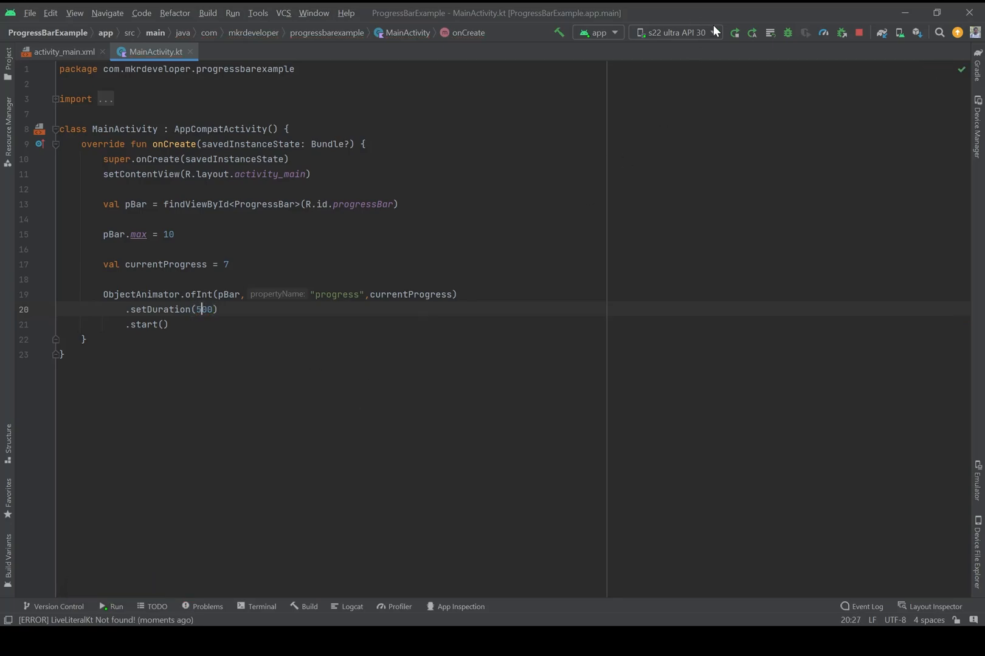
# In MainActivity.kt use setDuration(5000), pBar.max 10000 and currentProgress 7000, then rerun 'app'
pyautogui.click(734, 33)
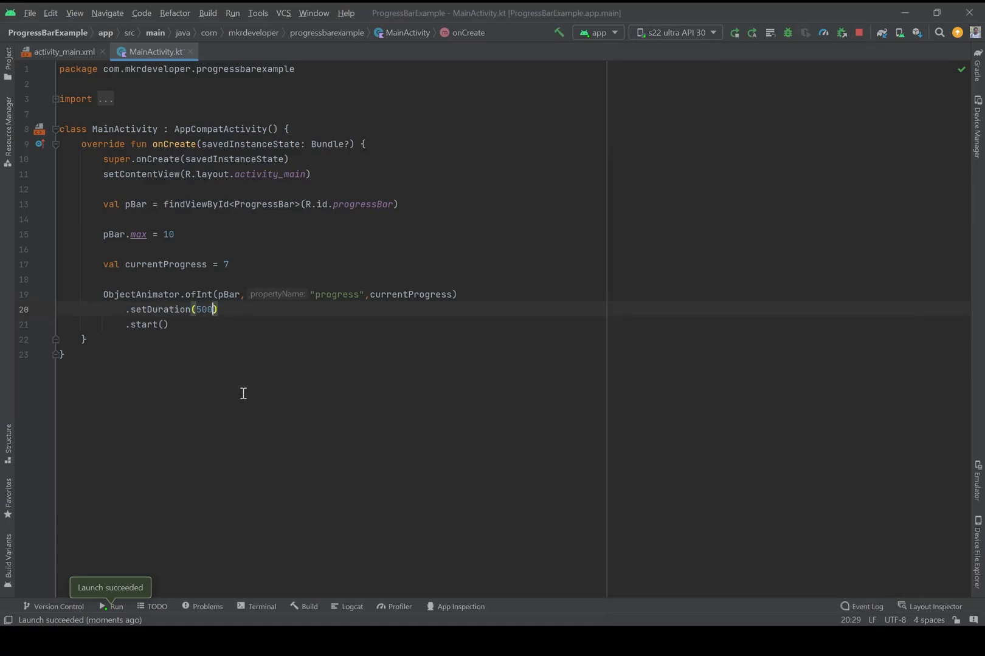
pyautogui.write('0')
pyautogui.click(332, 234)
pyautogui.write('0')
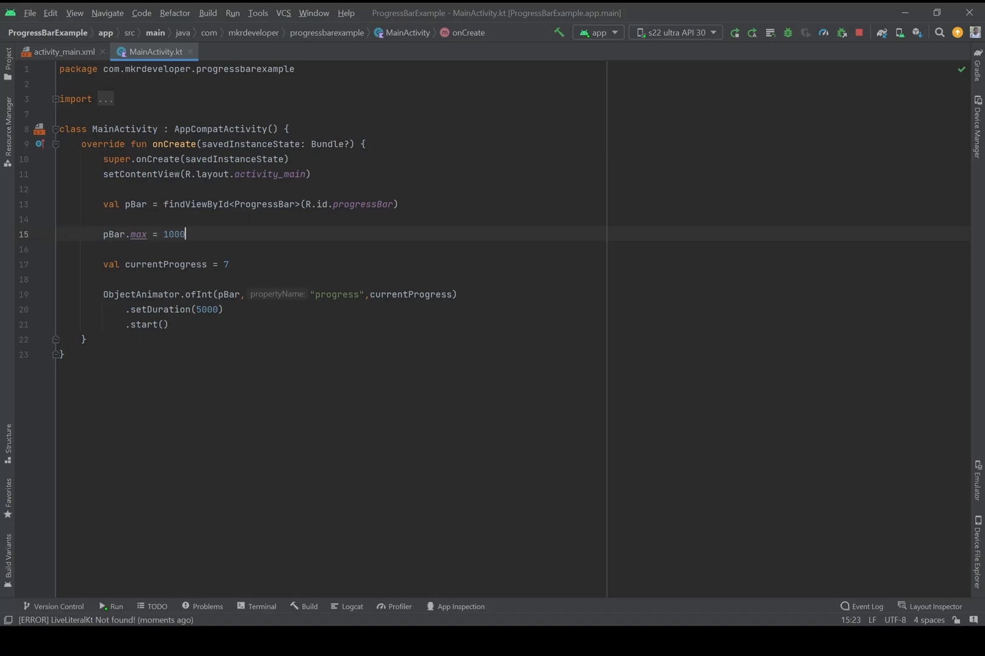
pyautogui.write('0')
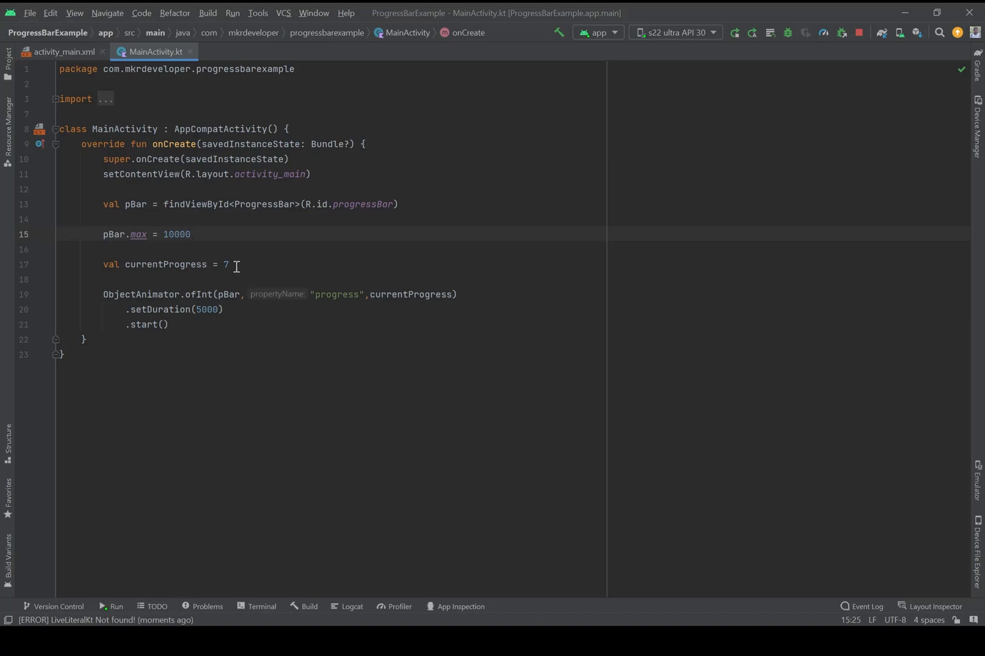
pyautogui.write('0')
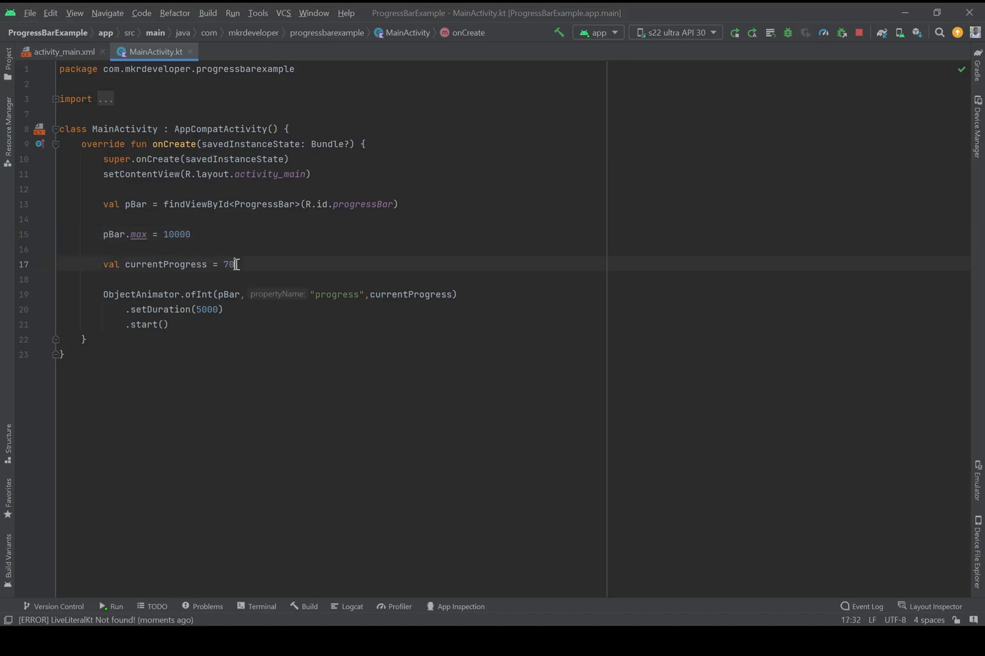
pyautogui.write('00')
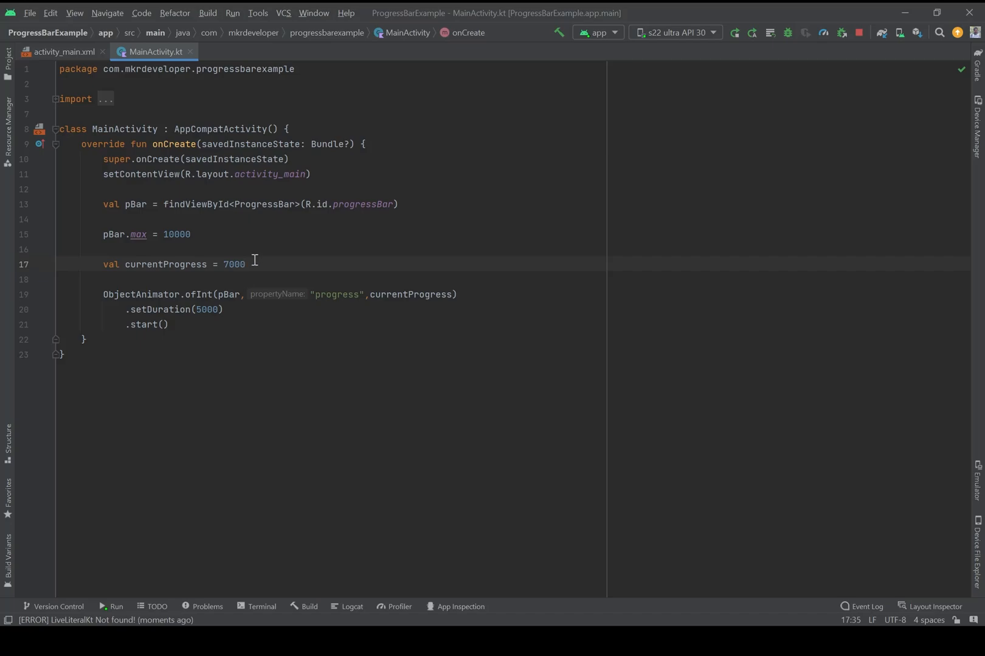
pyautogui.moveTo(773, 74)
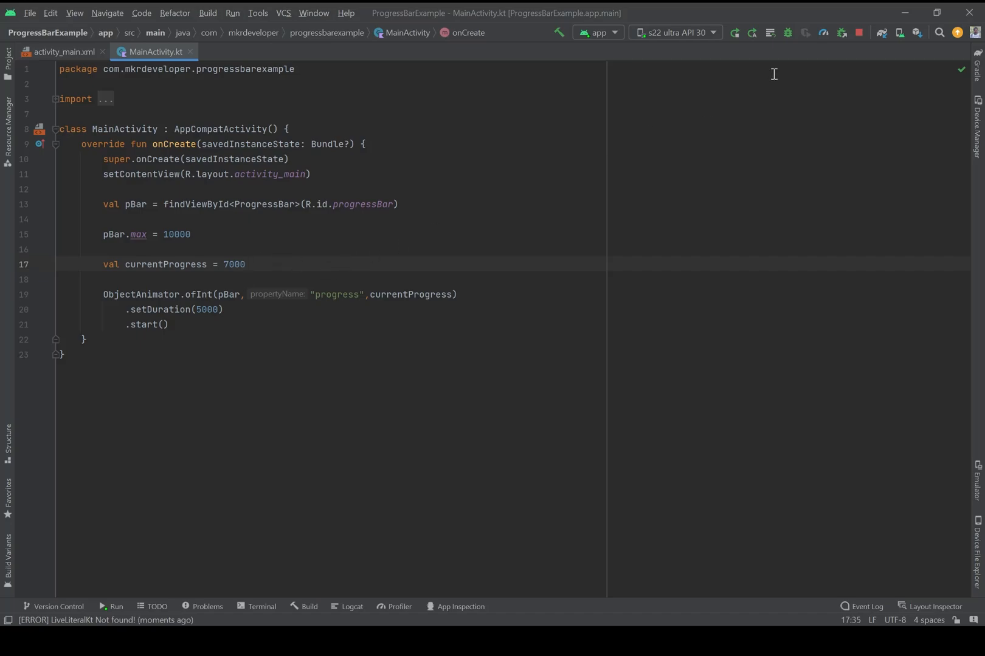
pyautogui.click(734, 33)
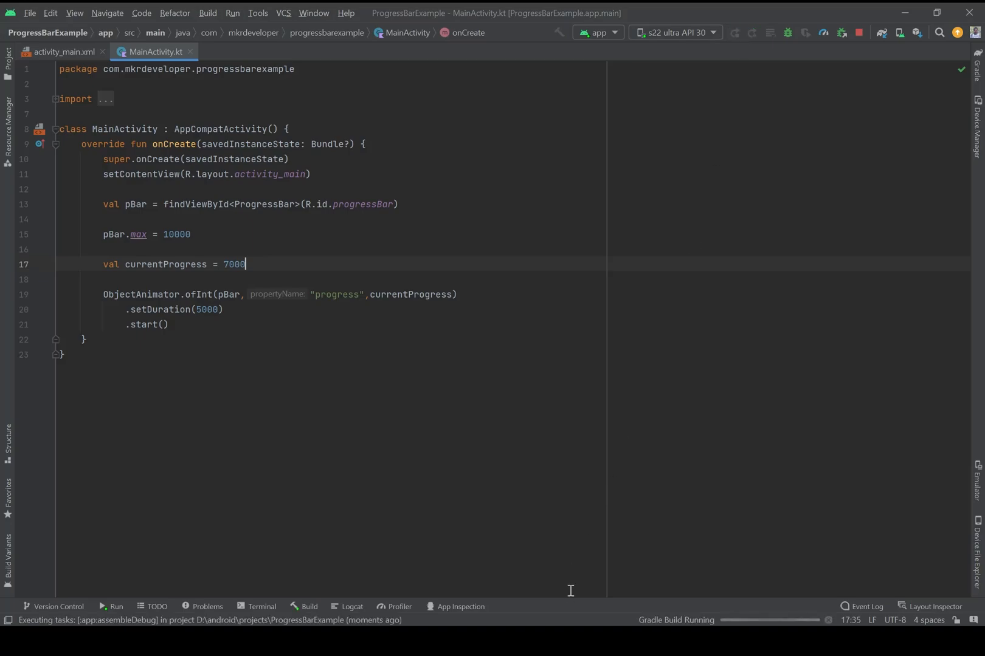